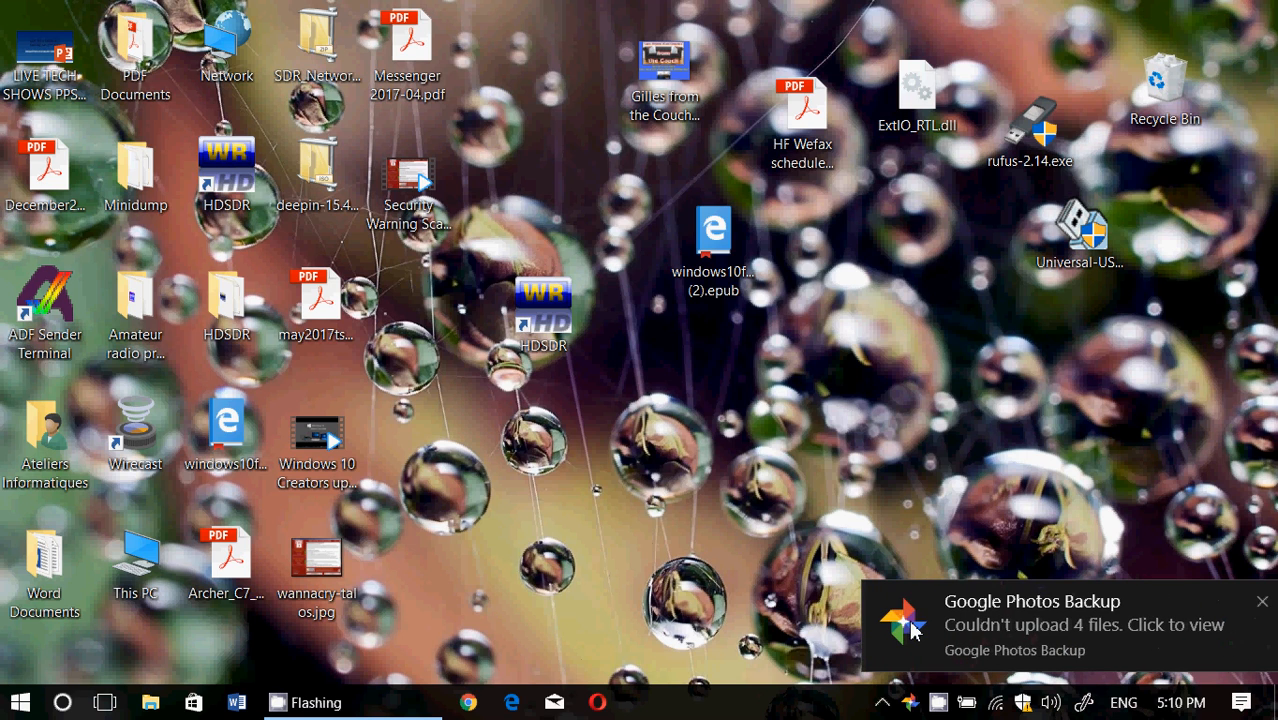
Close the Google Photos Backup toast about files that couldn't upload.
click(1261, 601)
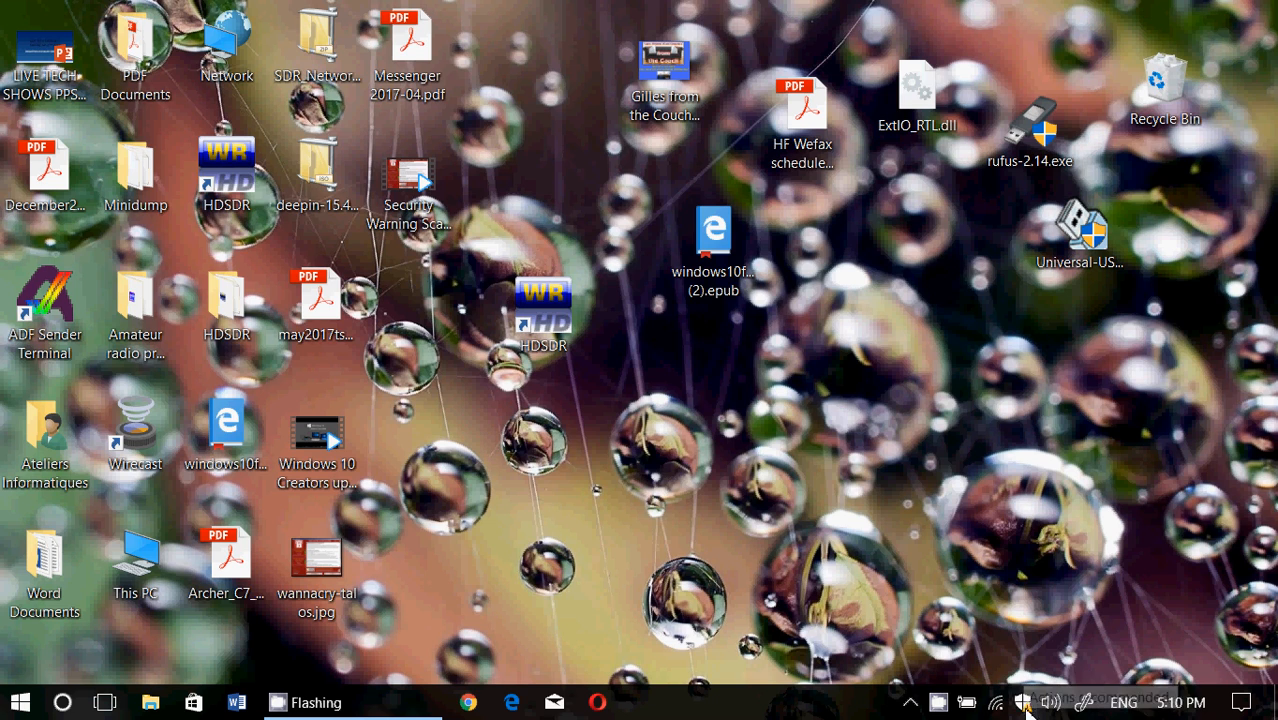
mouse_move(1022, 593)
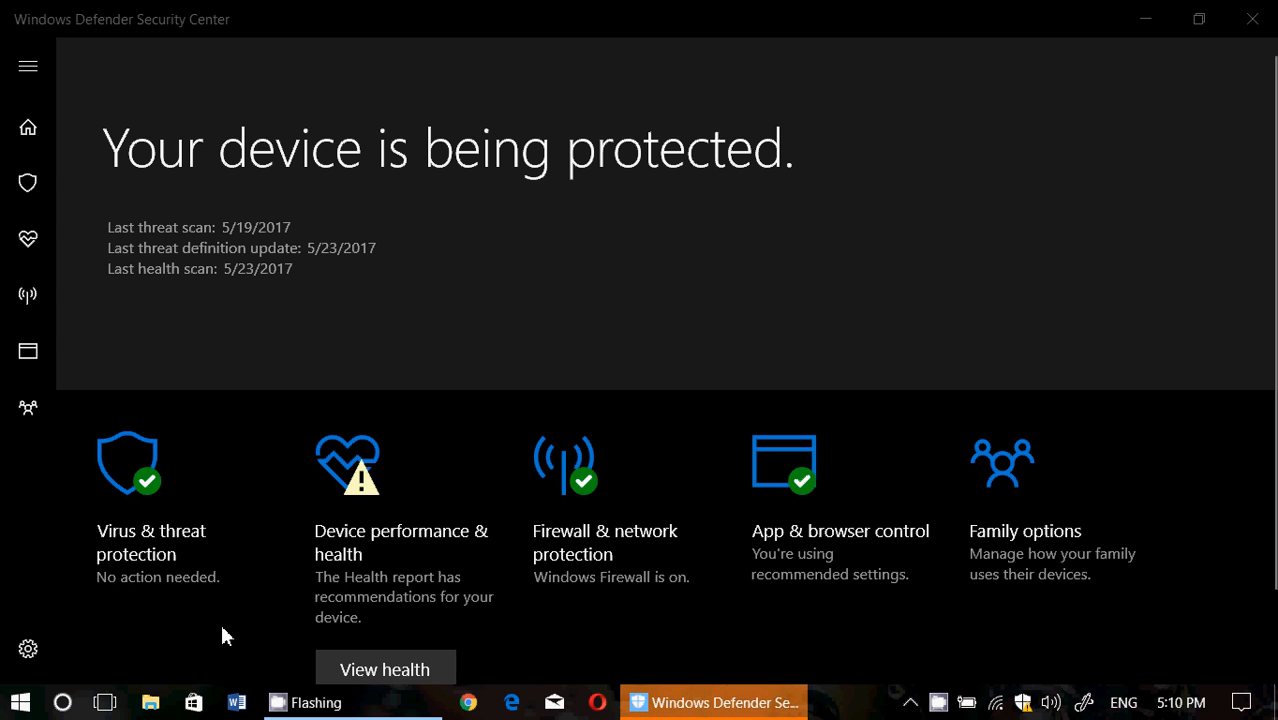
mouse_move(505, 474)
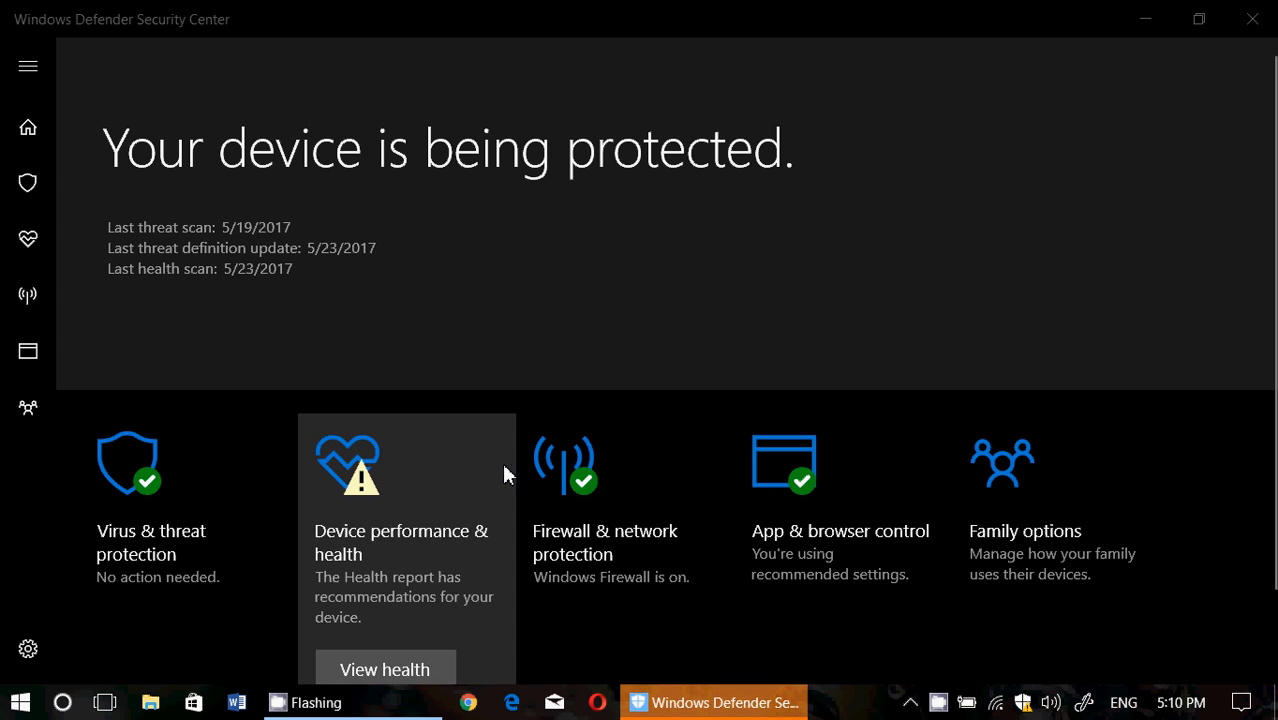
mouse_move(687, 658)
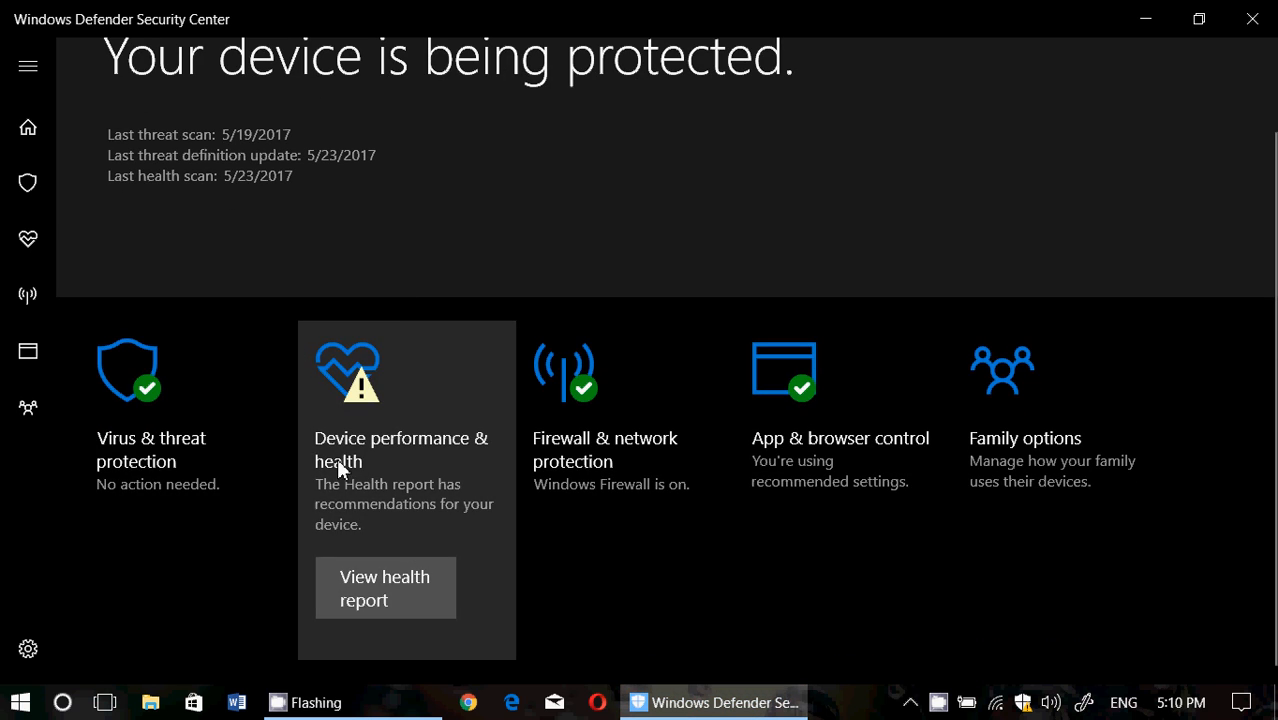
mouse_move(667, 600)
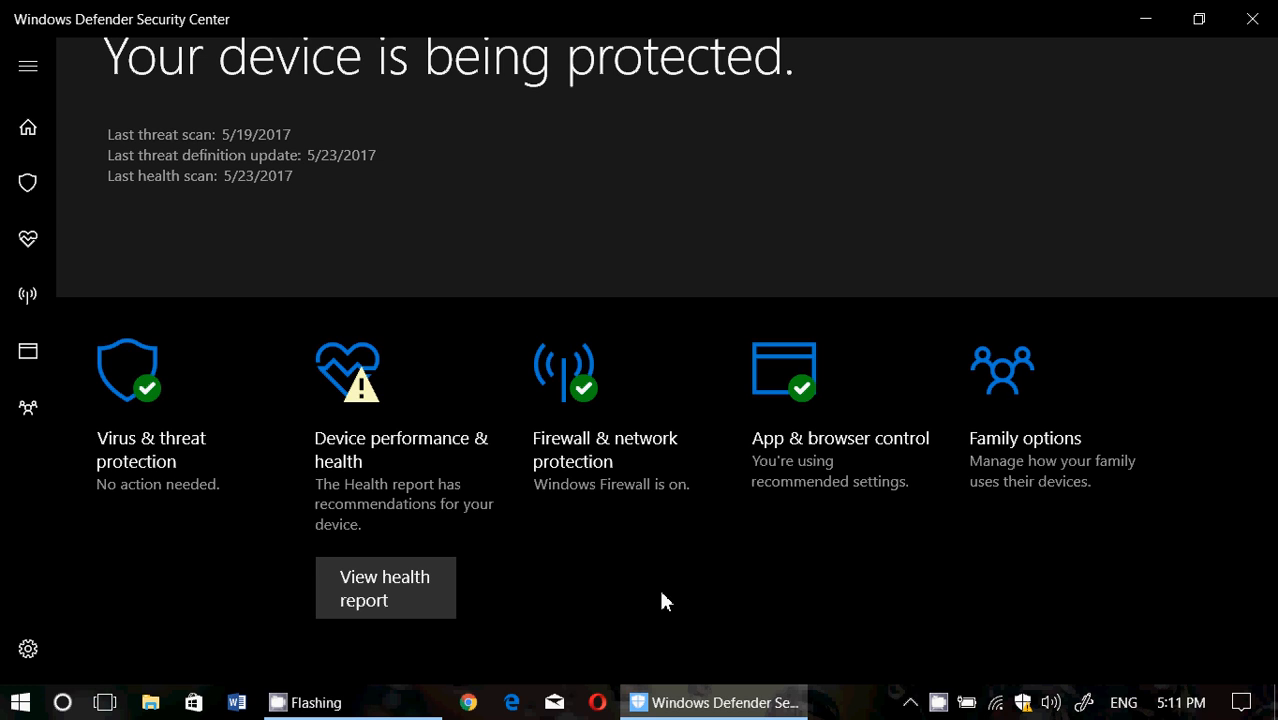
mouse_move(385, 488)
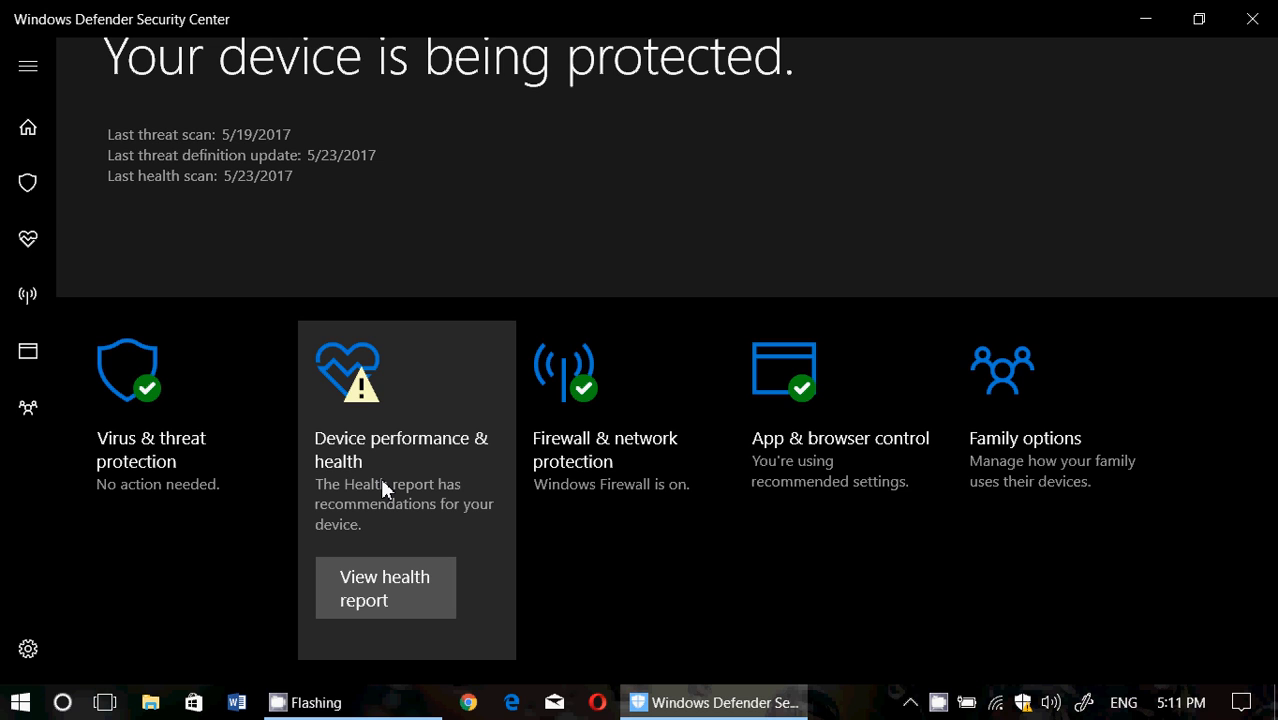
Open the Device performance & health report and scroll to the Health report list.
click(385, 588)
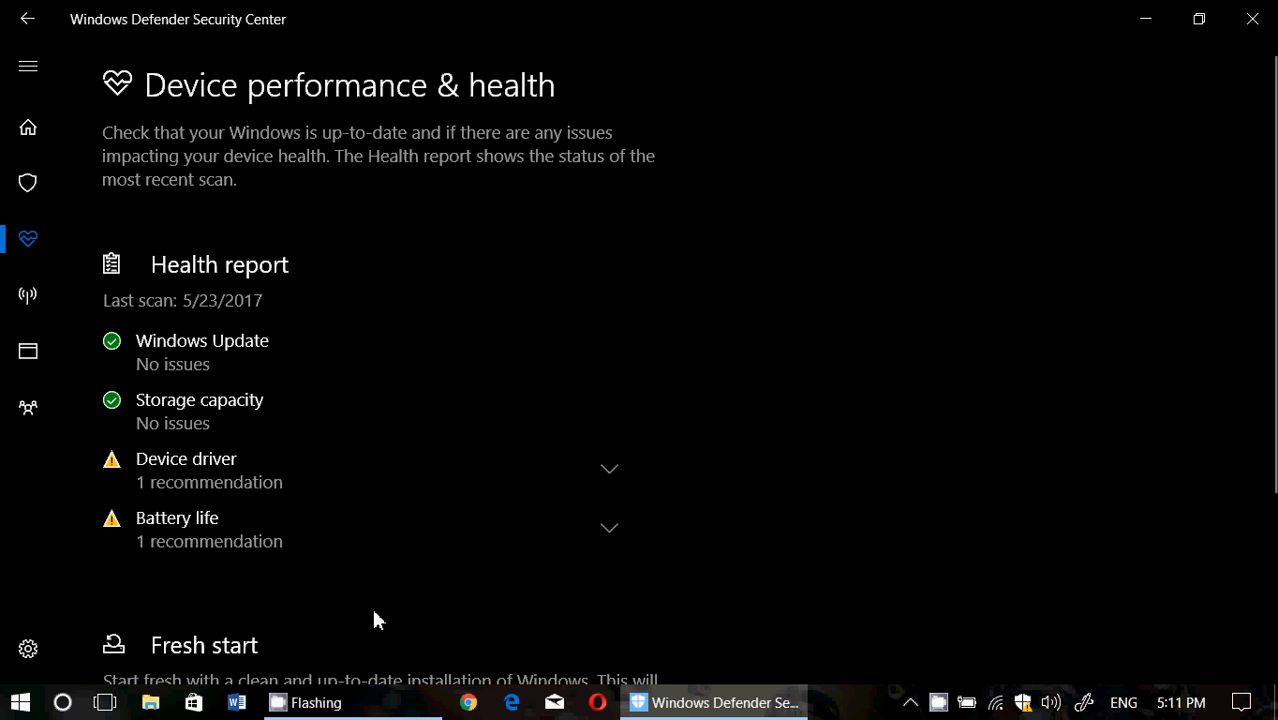
scroll(down, 3)
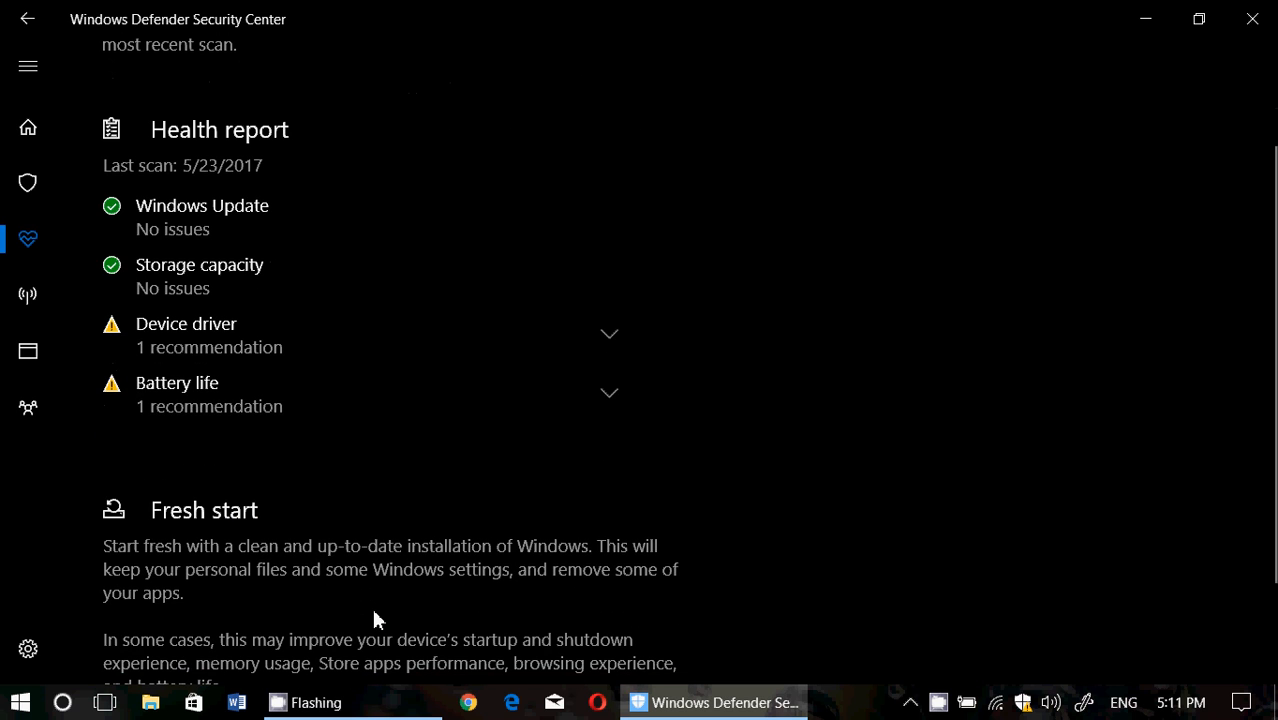
click(609, 334)
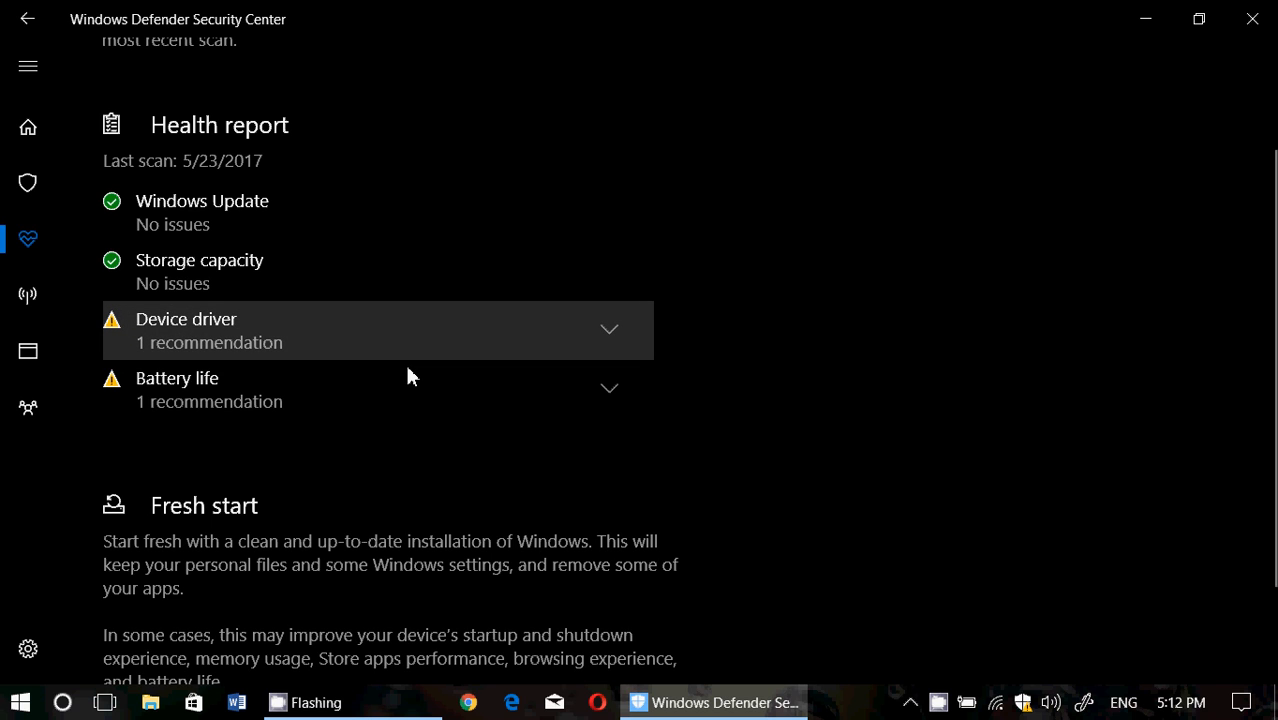
mouse_move(418, 342)
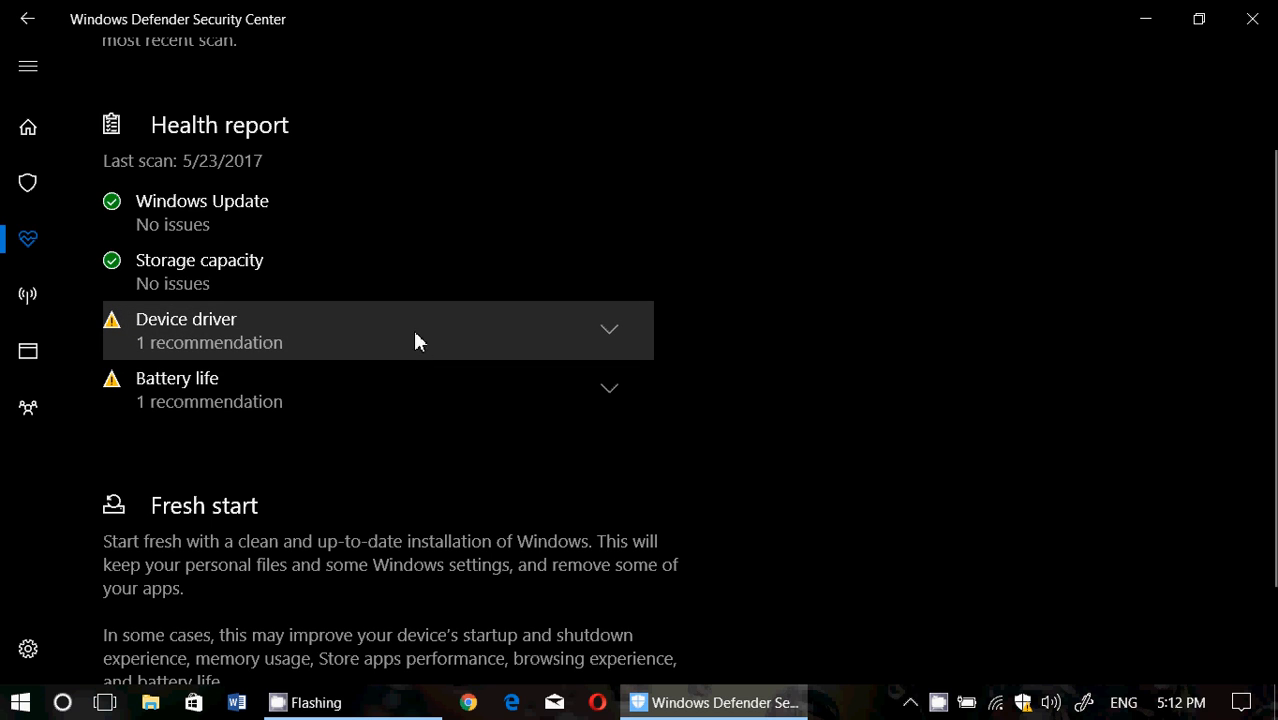
mouse_move(217, 342)
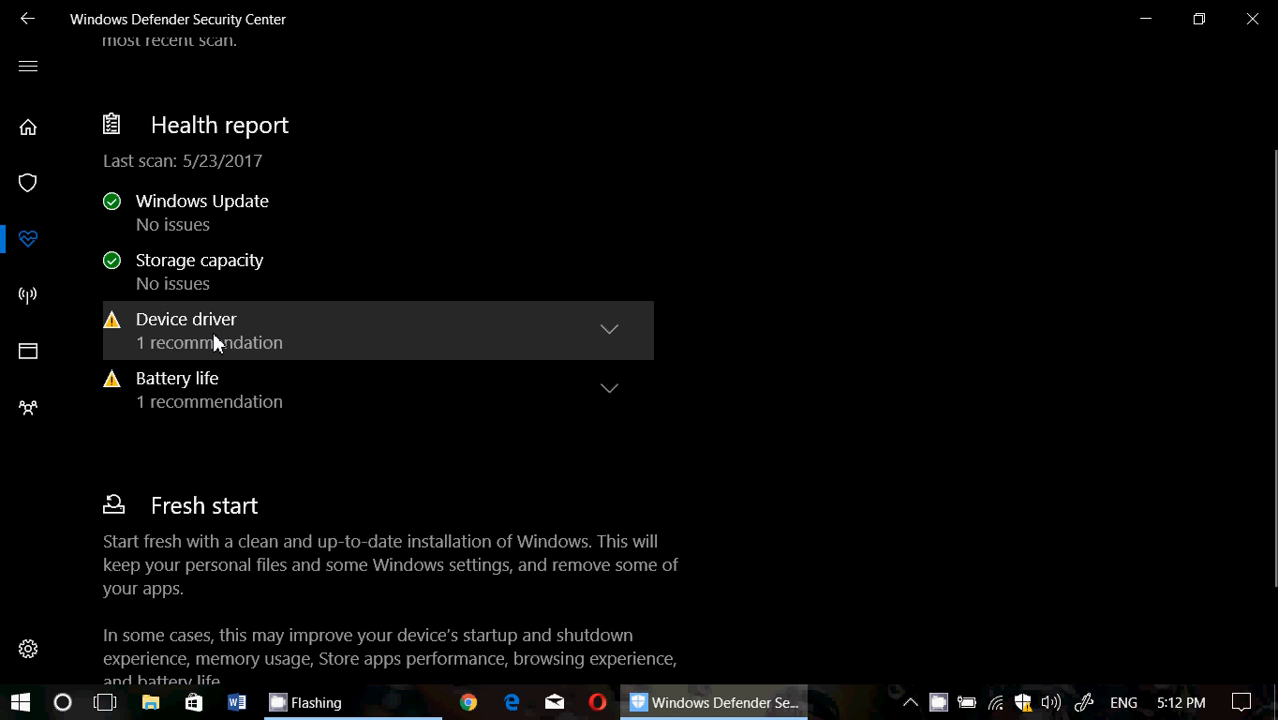
mouse_move(395, 449)
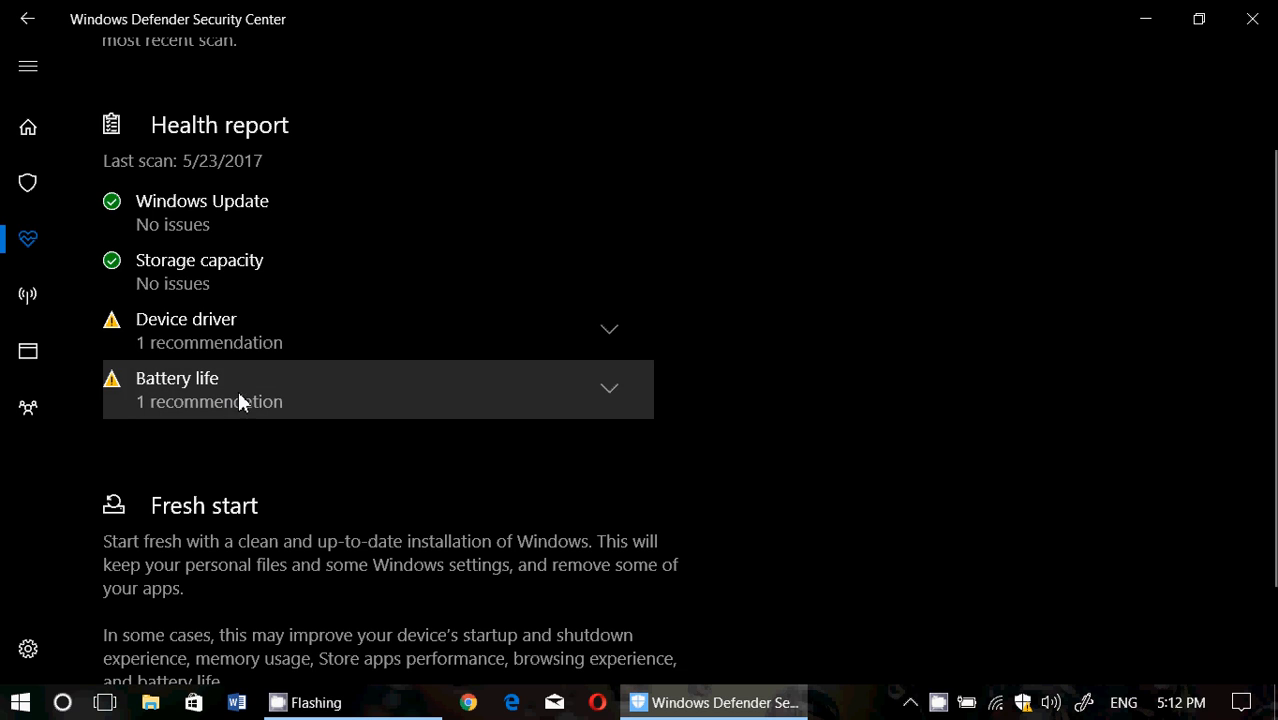
Expand the Battery life row to show the maximum screen brightness recommendation.
click(378, 389)
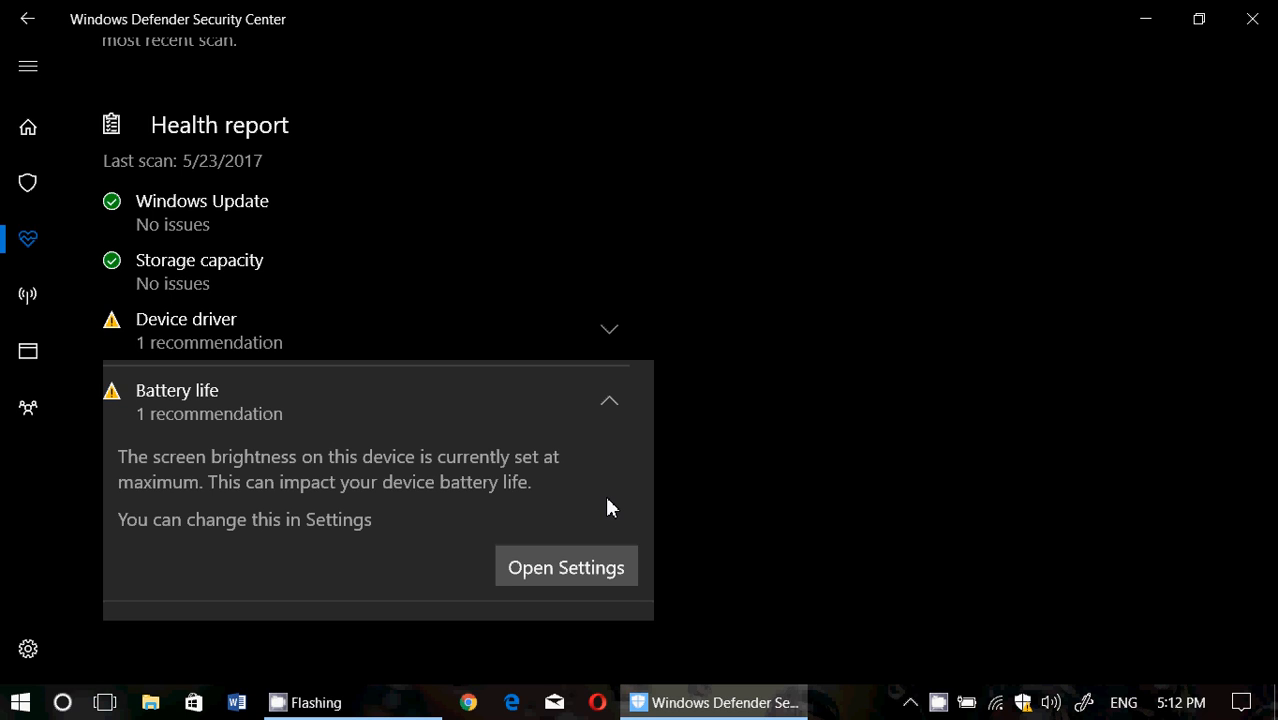
mouse_move(992, 470)
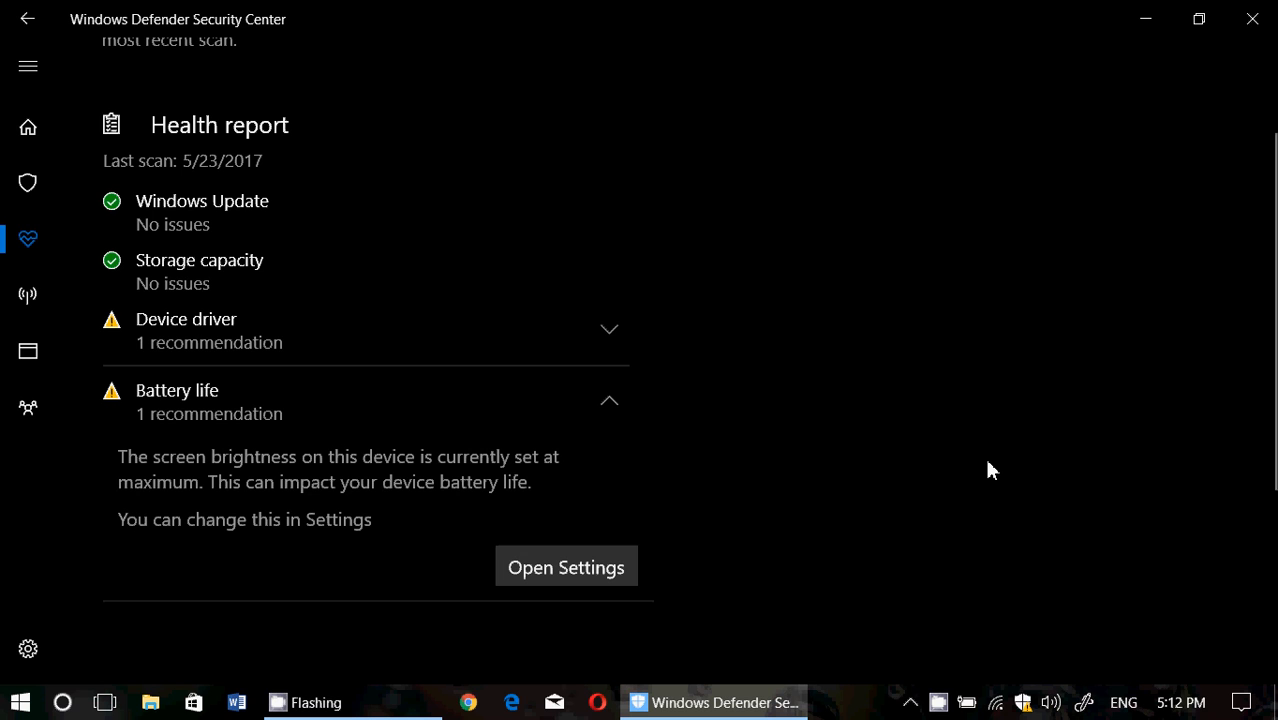
mouse_move(1024, 710)
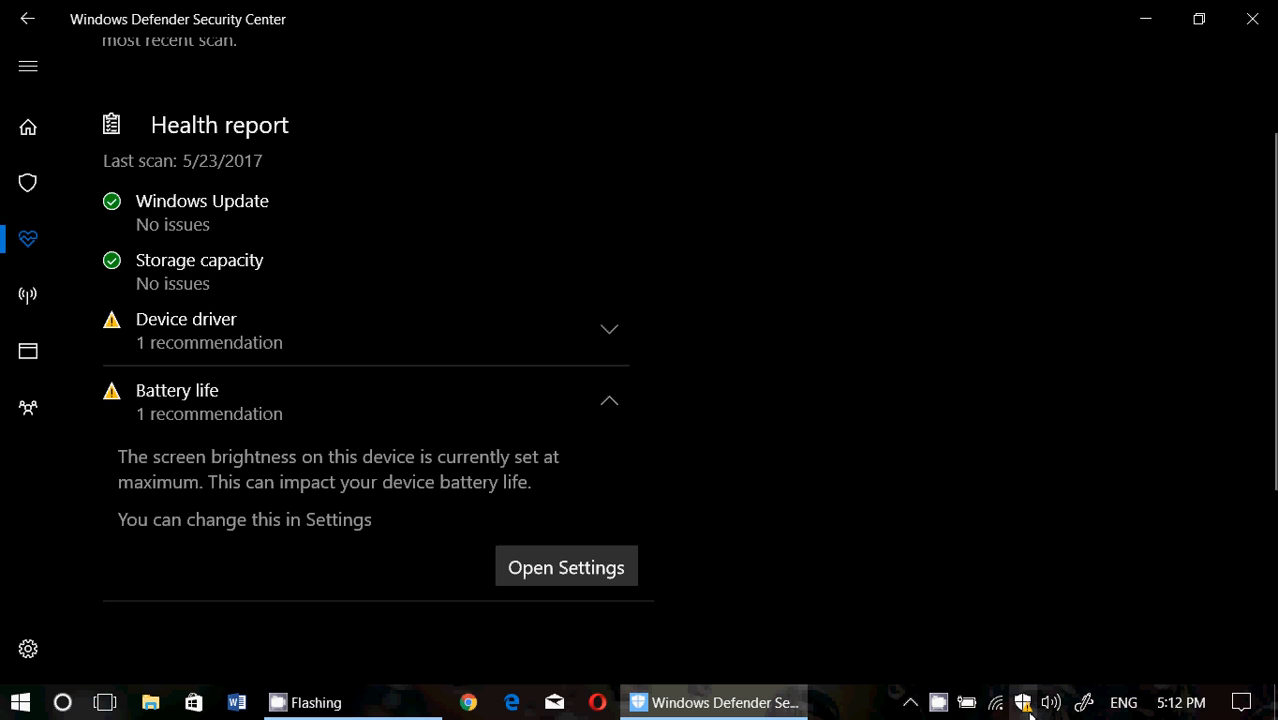
mouse_move(908, 388)
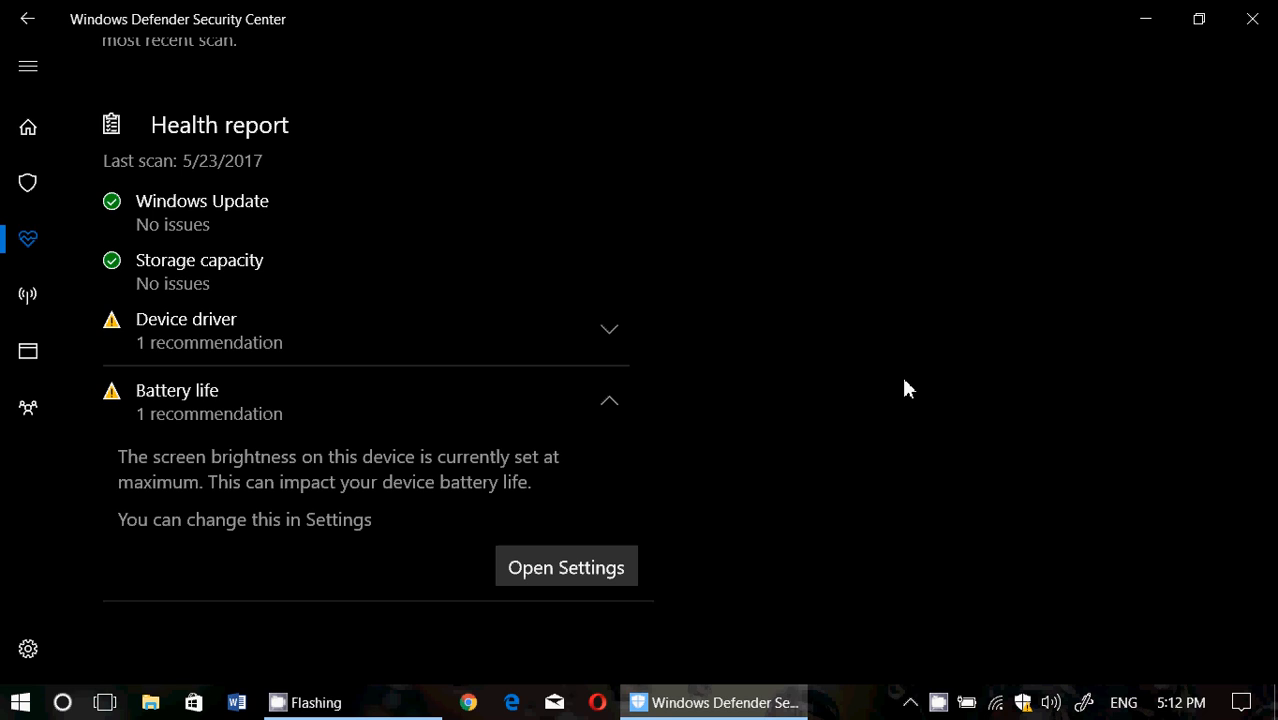
mouse_move(997, 702)
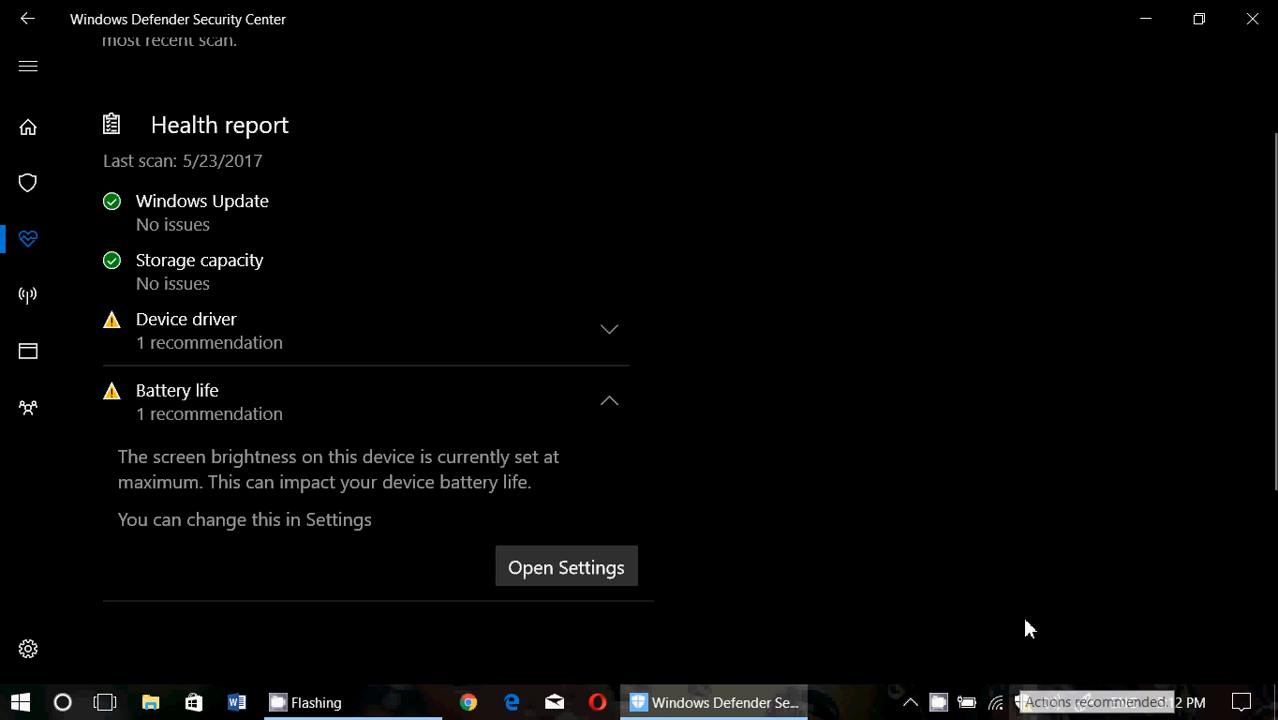
mouse_move(165, 18)
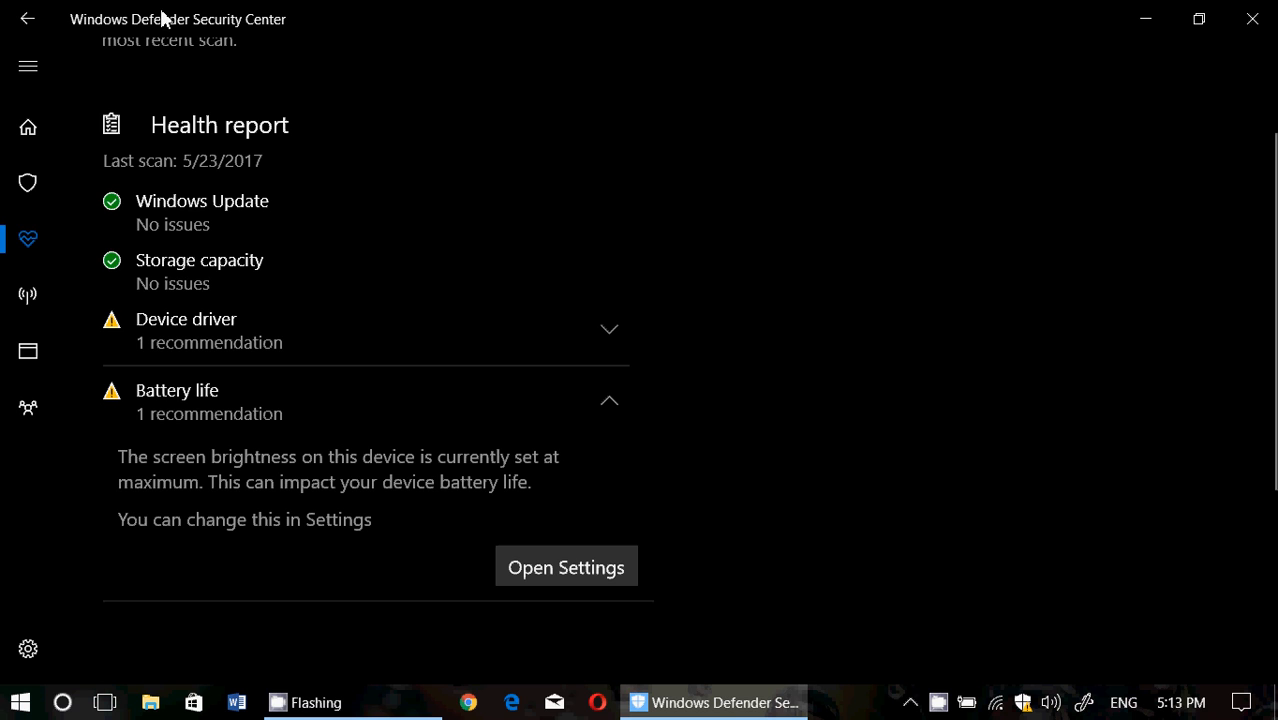
click(28, 127)
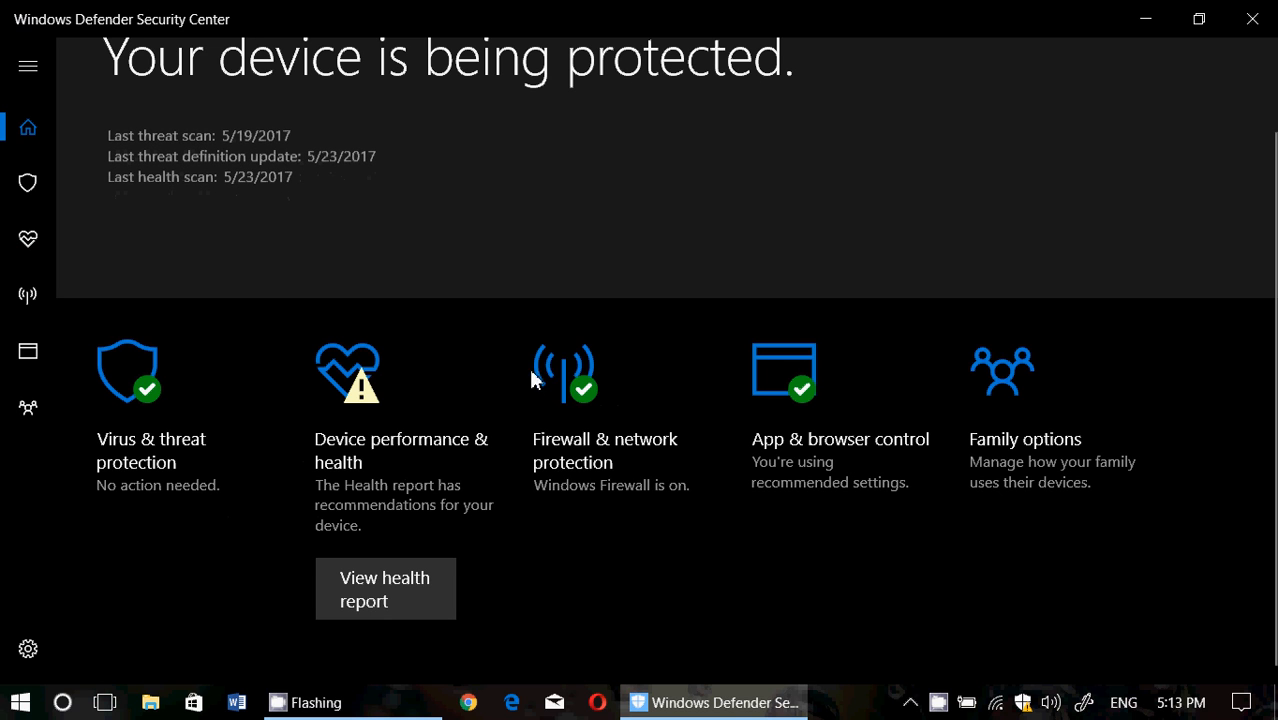
mouse_move(793, 641)
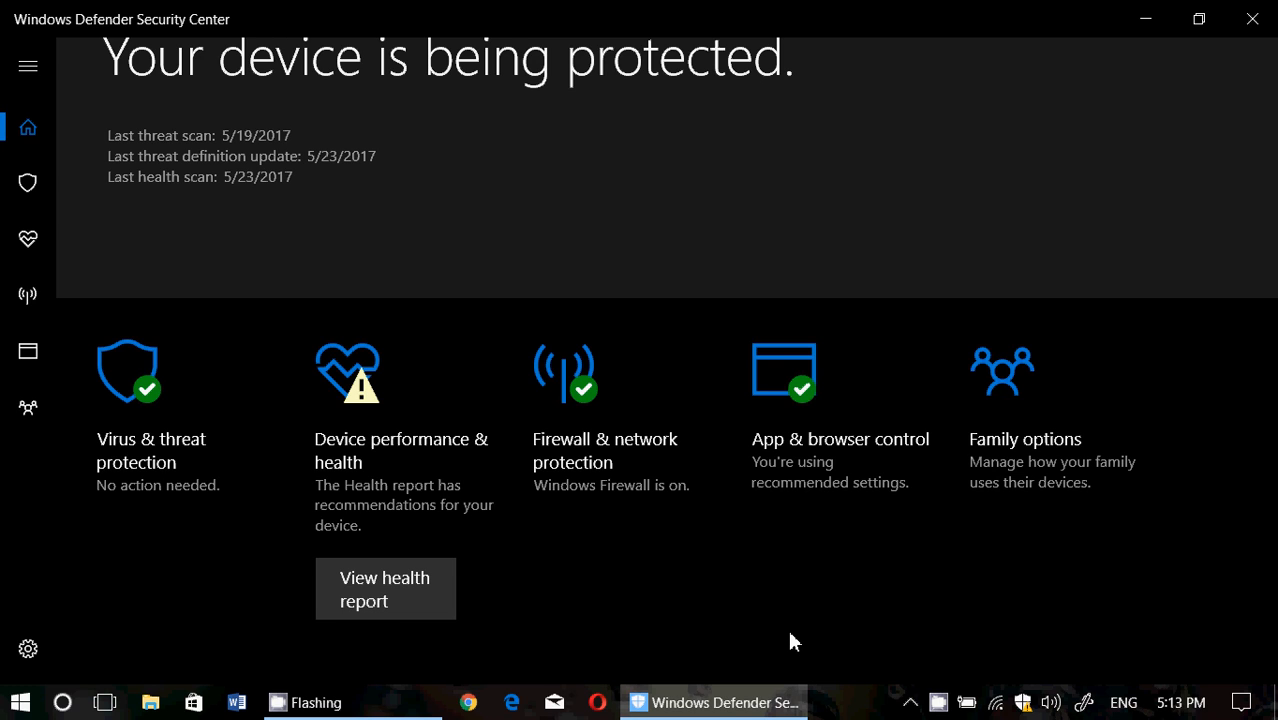
mouse_move(897, 557)
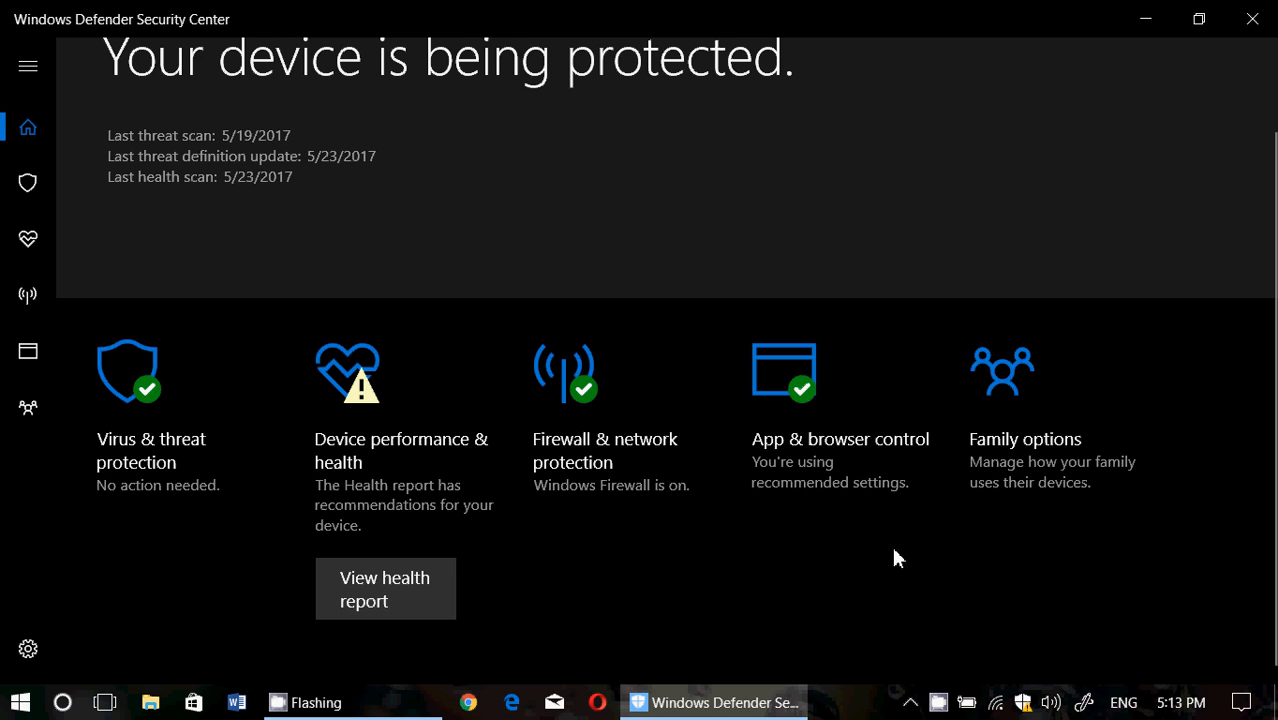
mouse_move(955, 635)
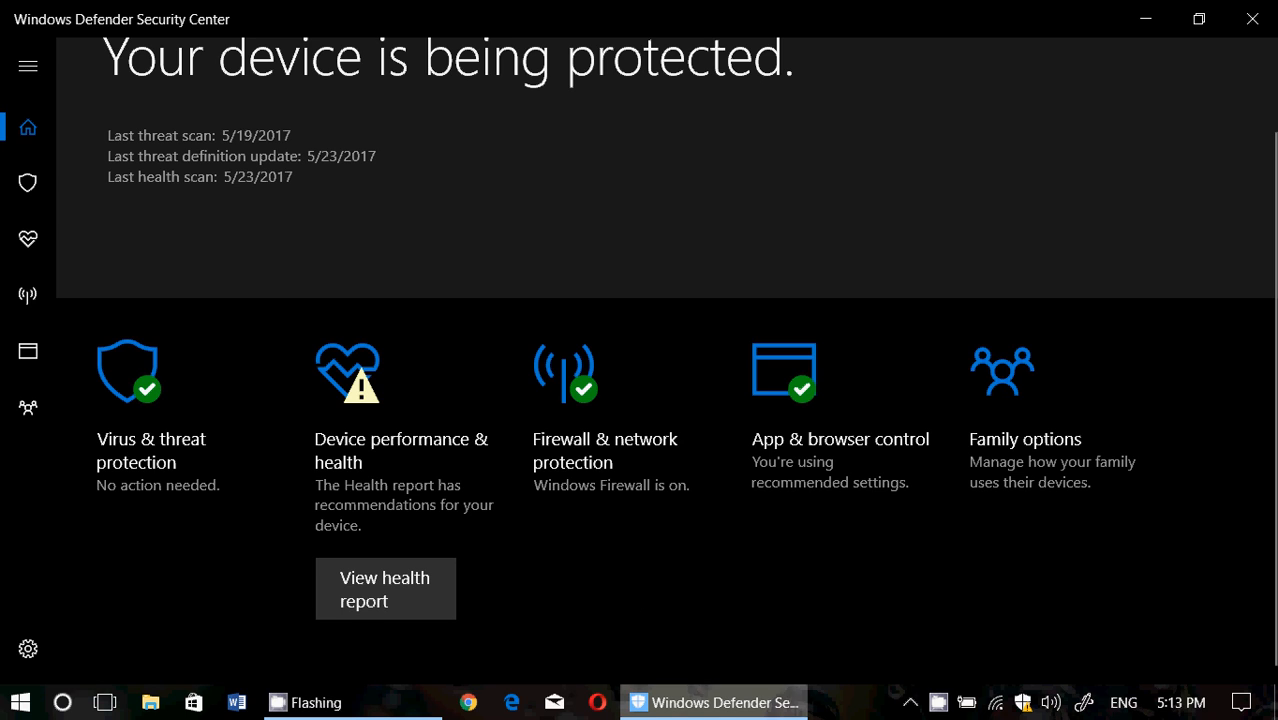
mouse_move(1024, 702)
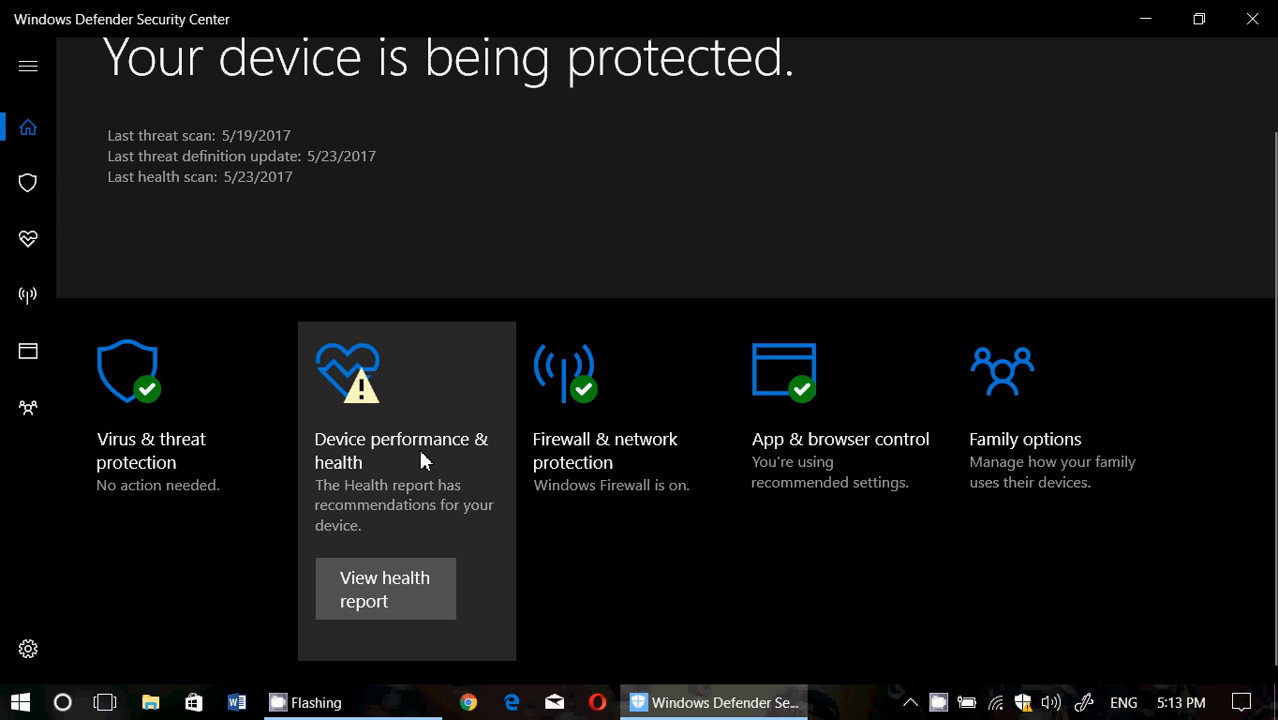
mouse_move(620, 578)
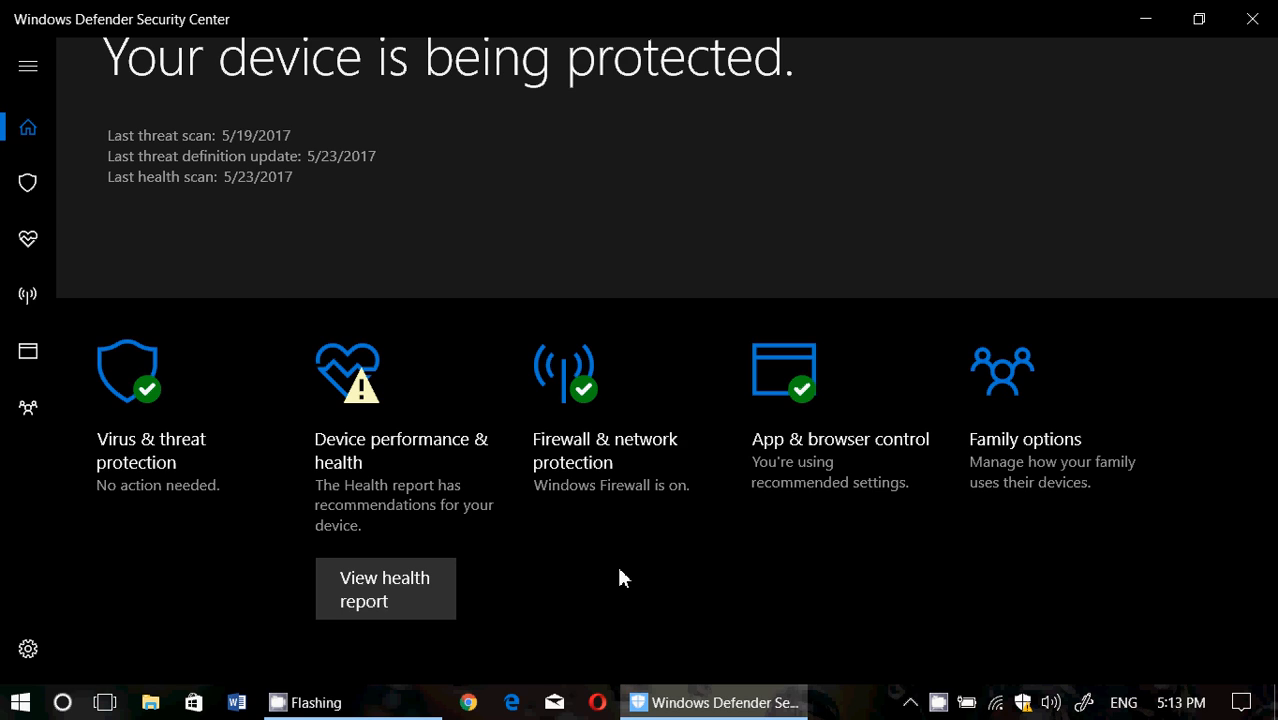
mouse_move(275, 448)
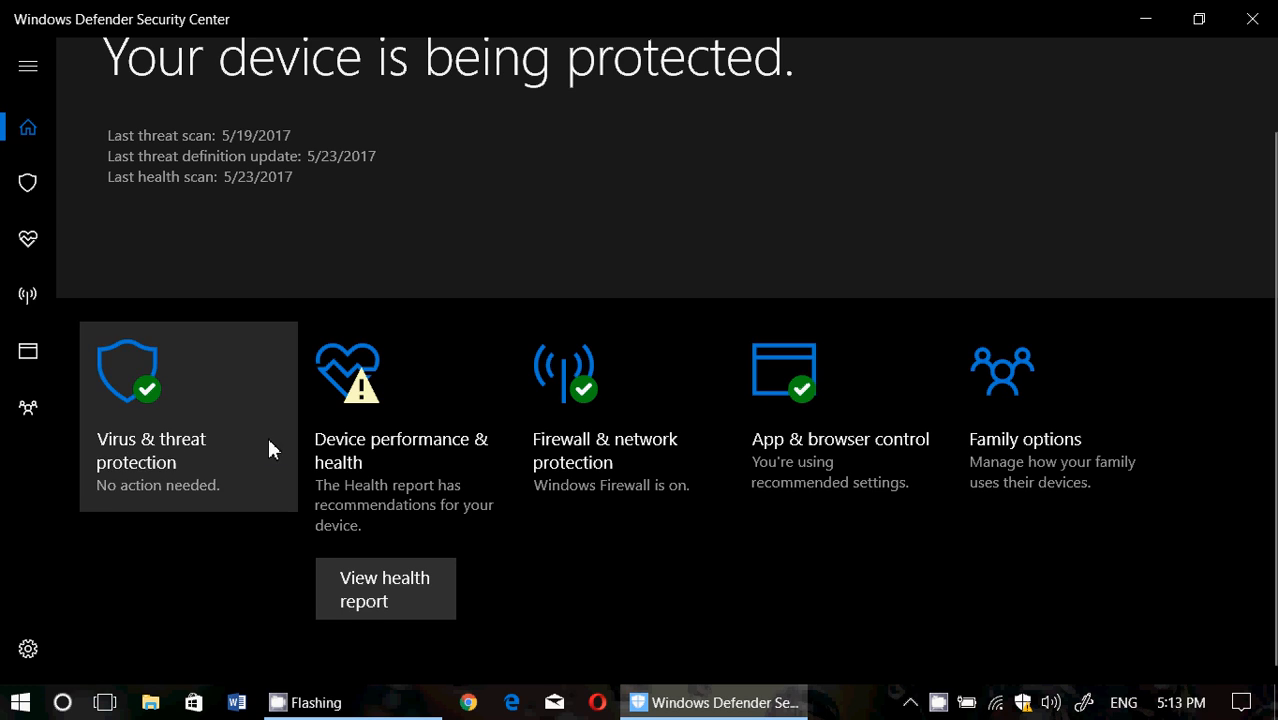
mouse_move(704, 627)
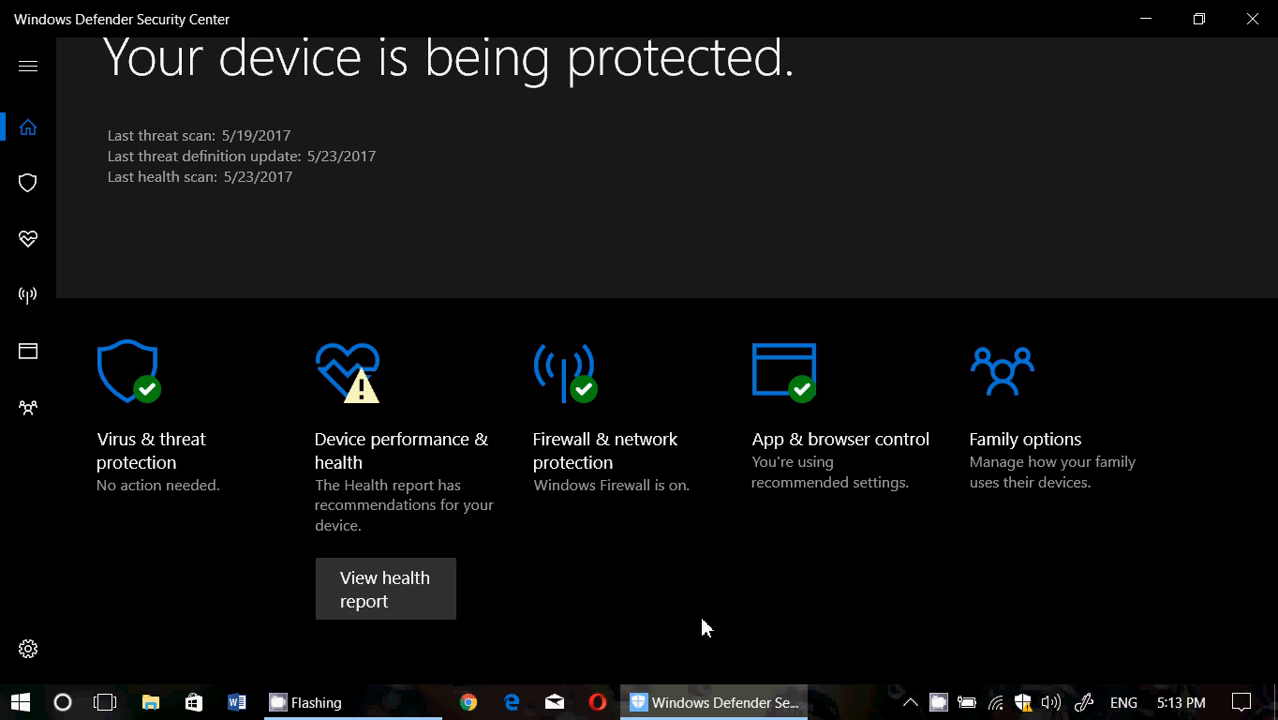
mouse_move(420, 448)
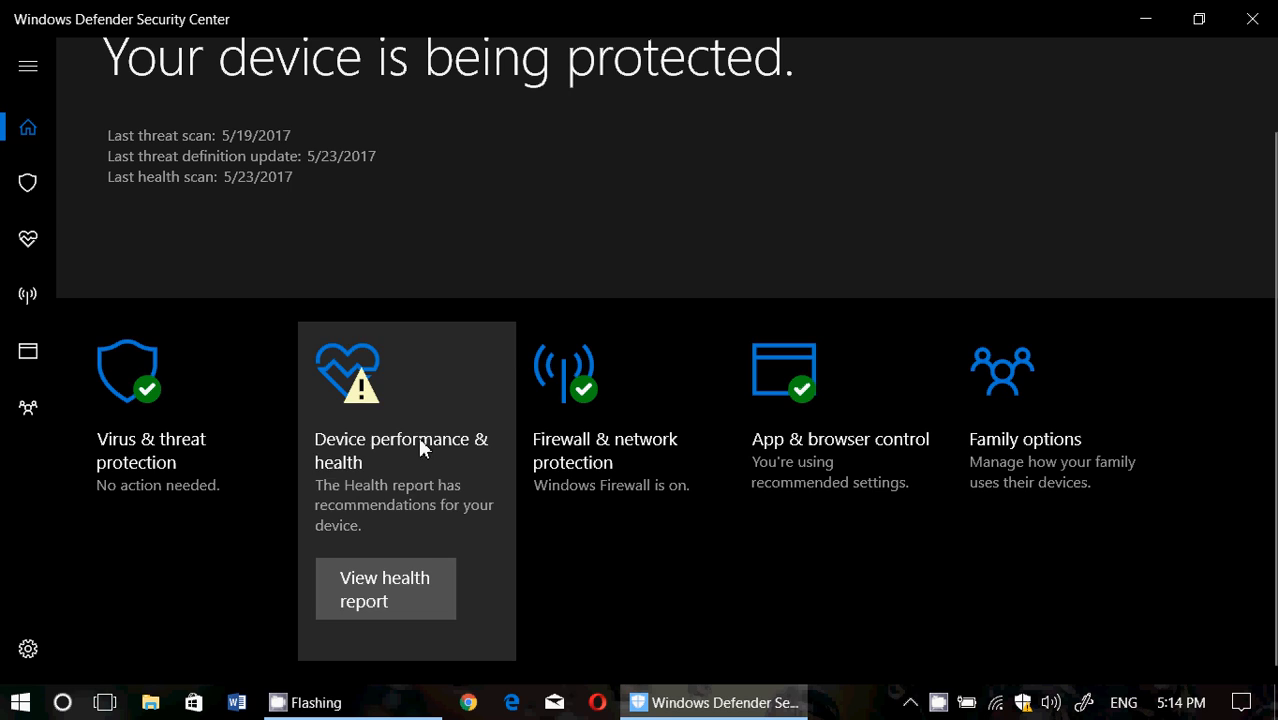
mouse_move(828, 582)
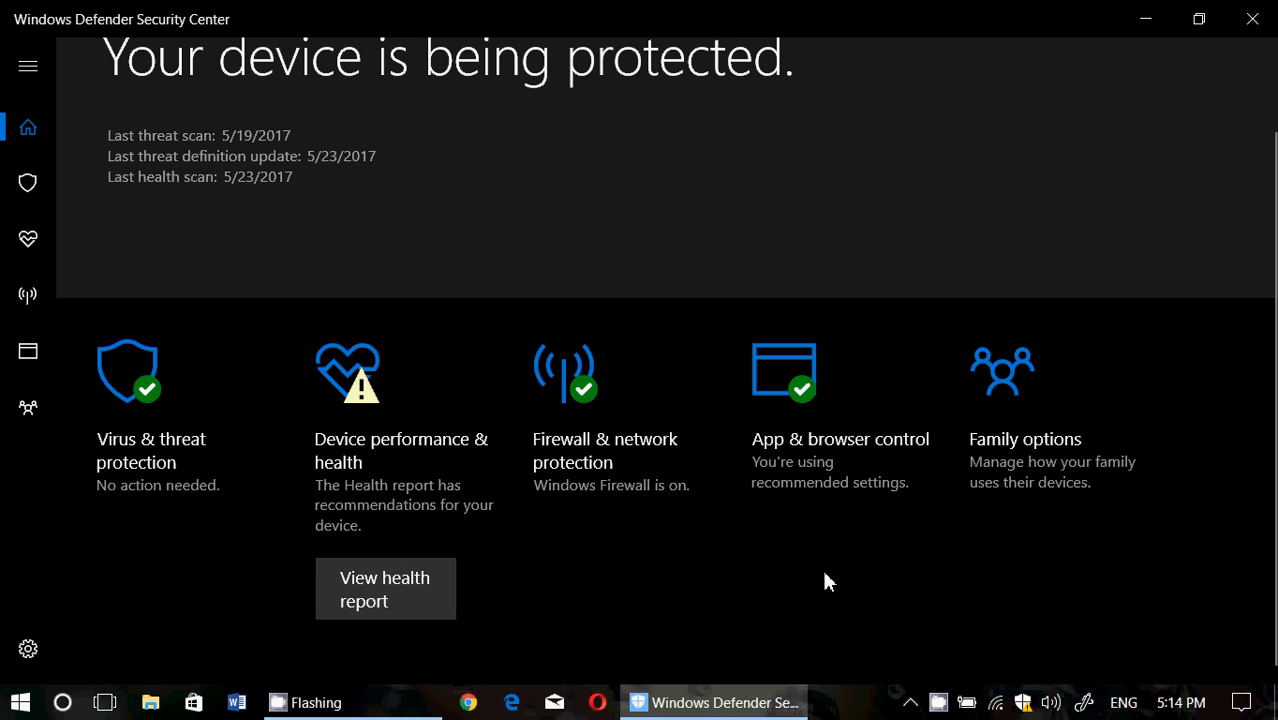
mouse_move(250, 550)
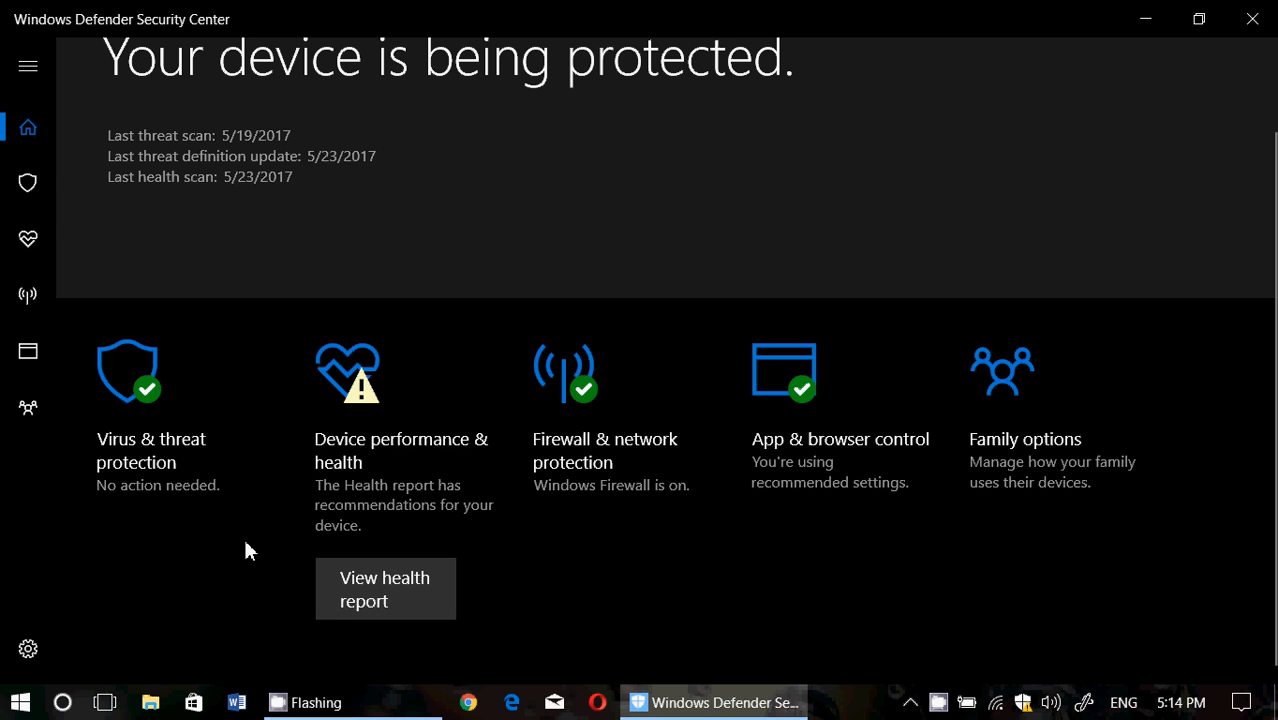
mouse_move(160, 410)
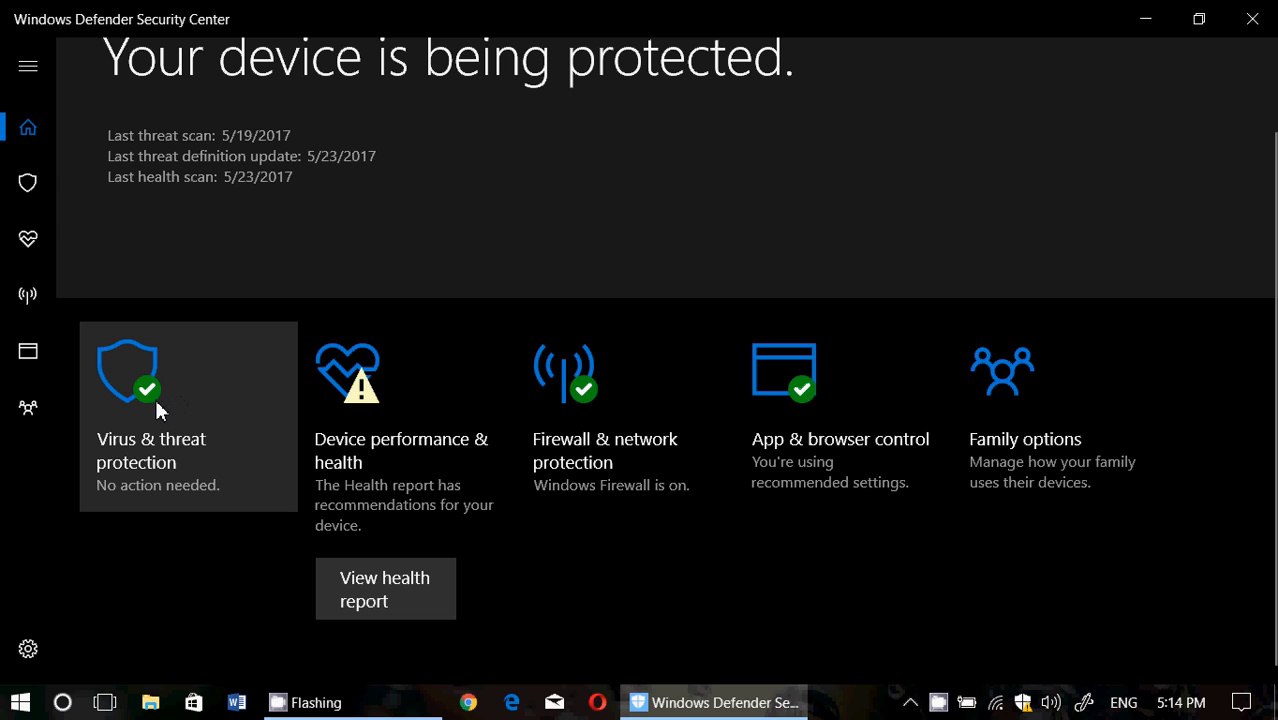
mouse_move(624, 445)
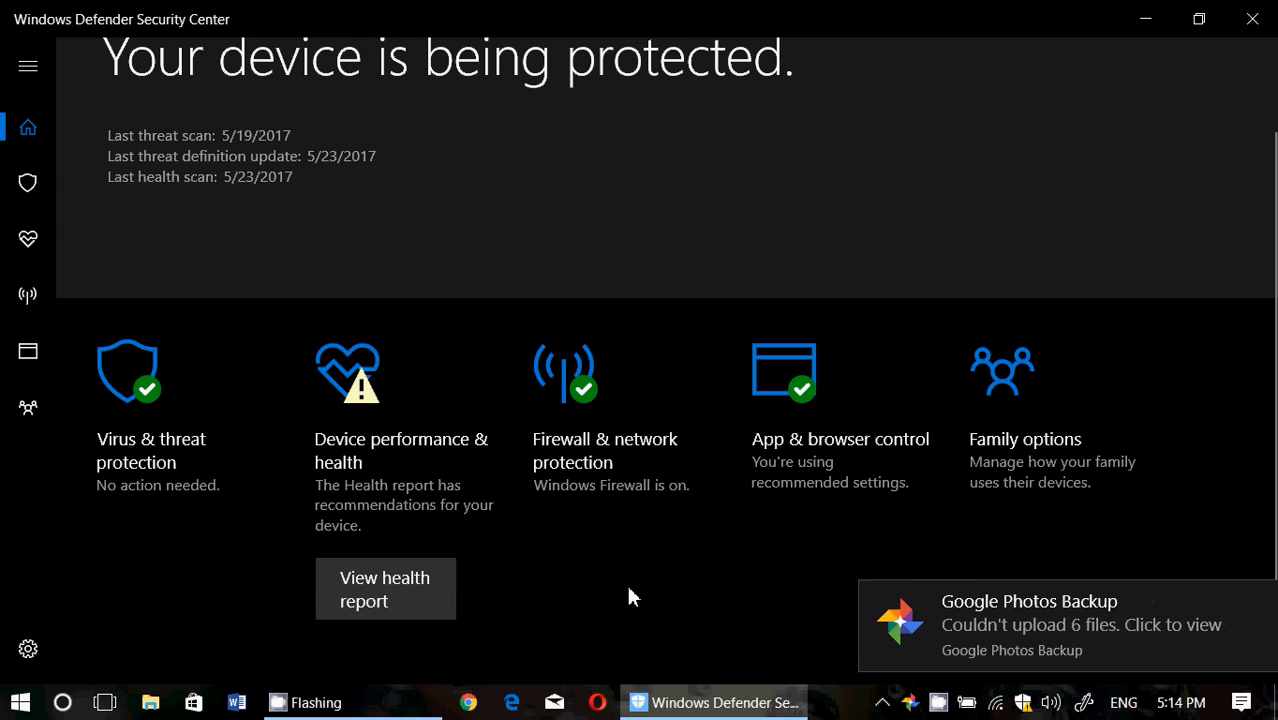
mouse_move(1070, 600)
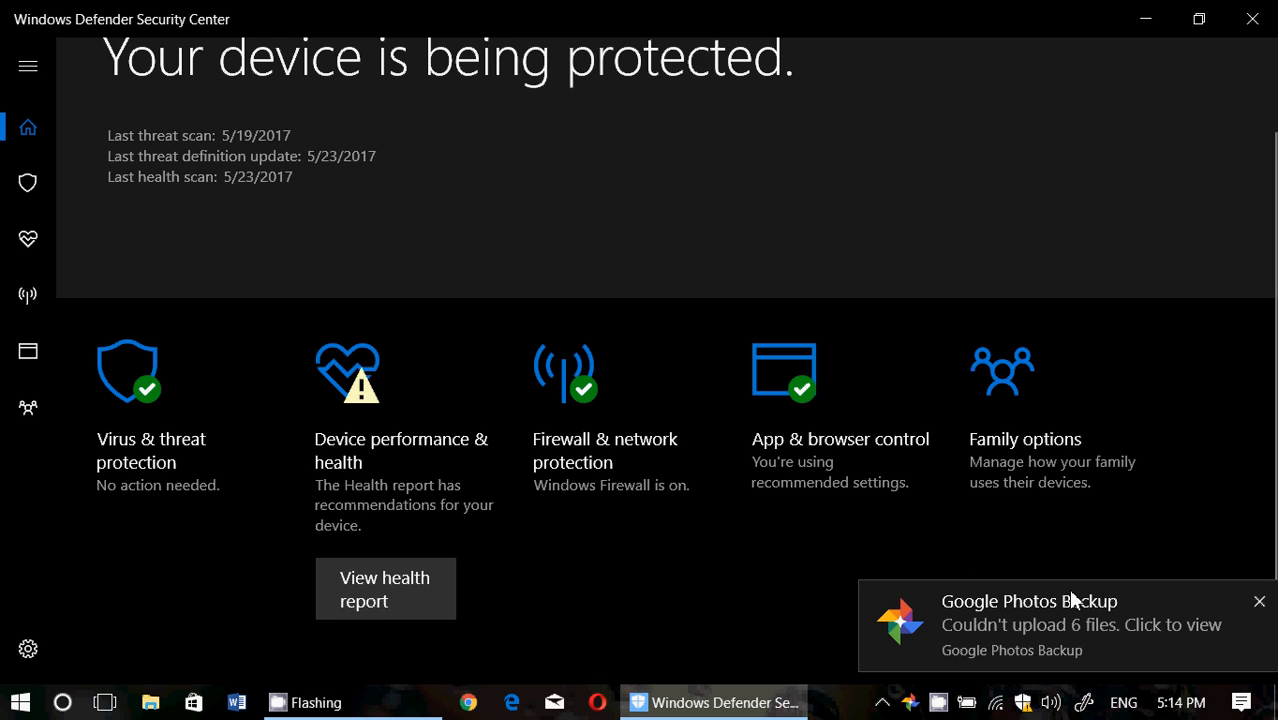
click(1259, 601)
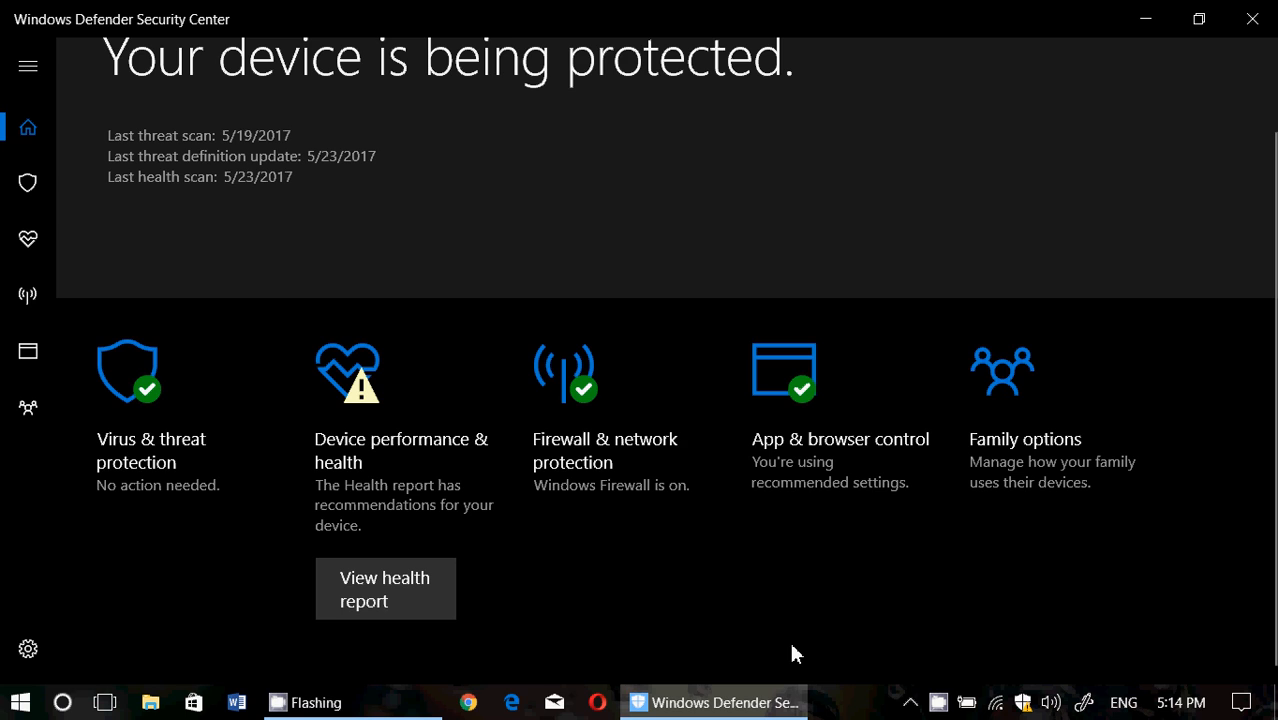
mouse_move(405, 345)
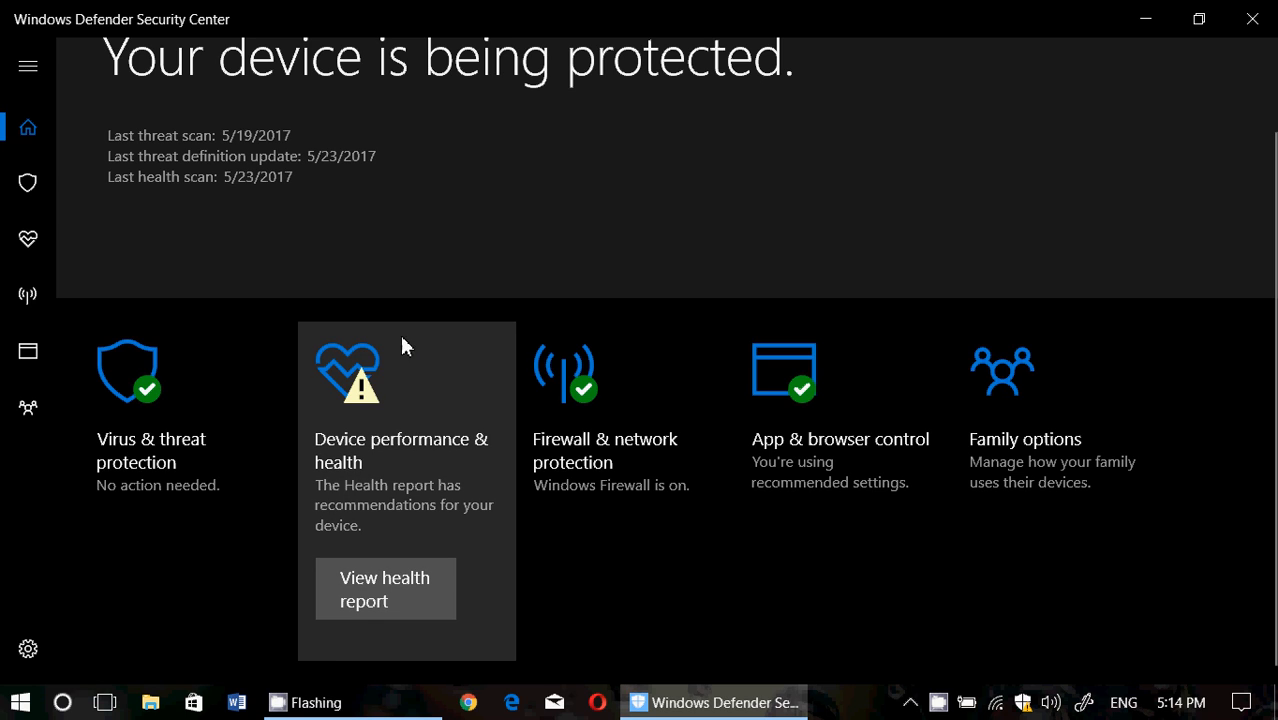
mouse_move(393, 418)
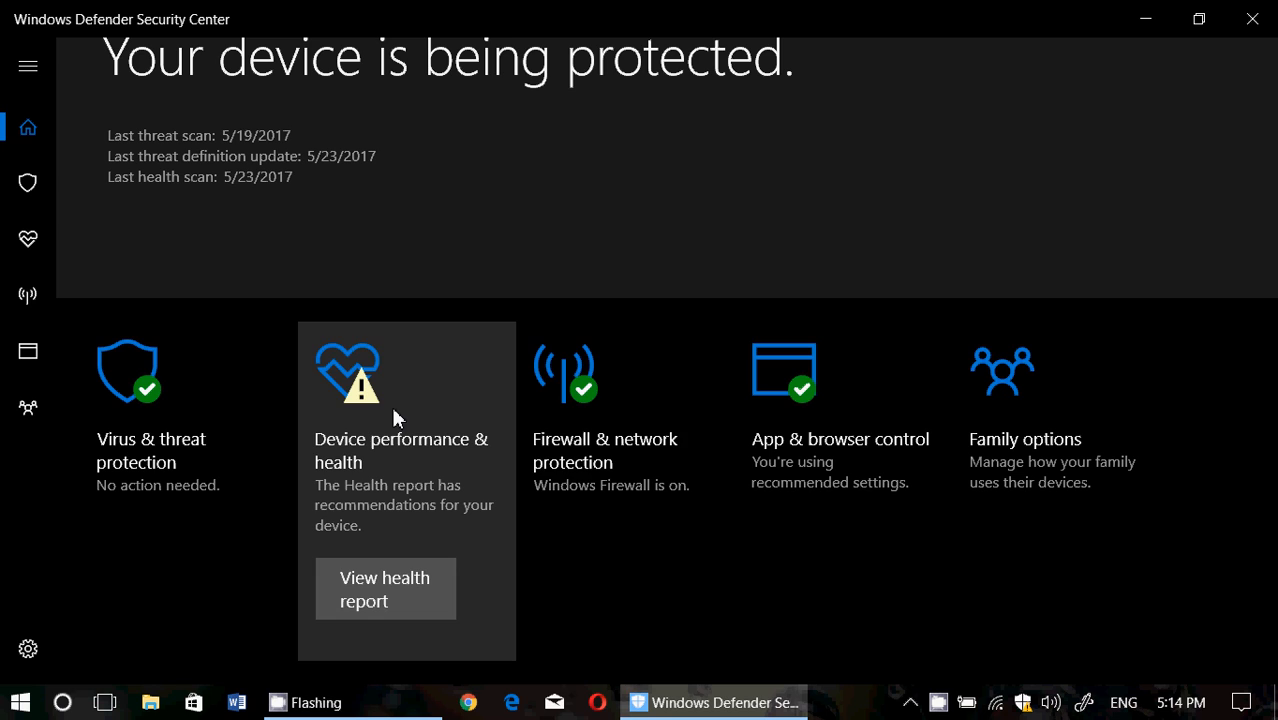
mouse_move(810, 595)
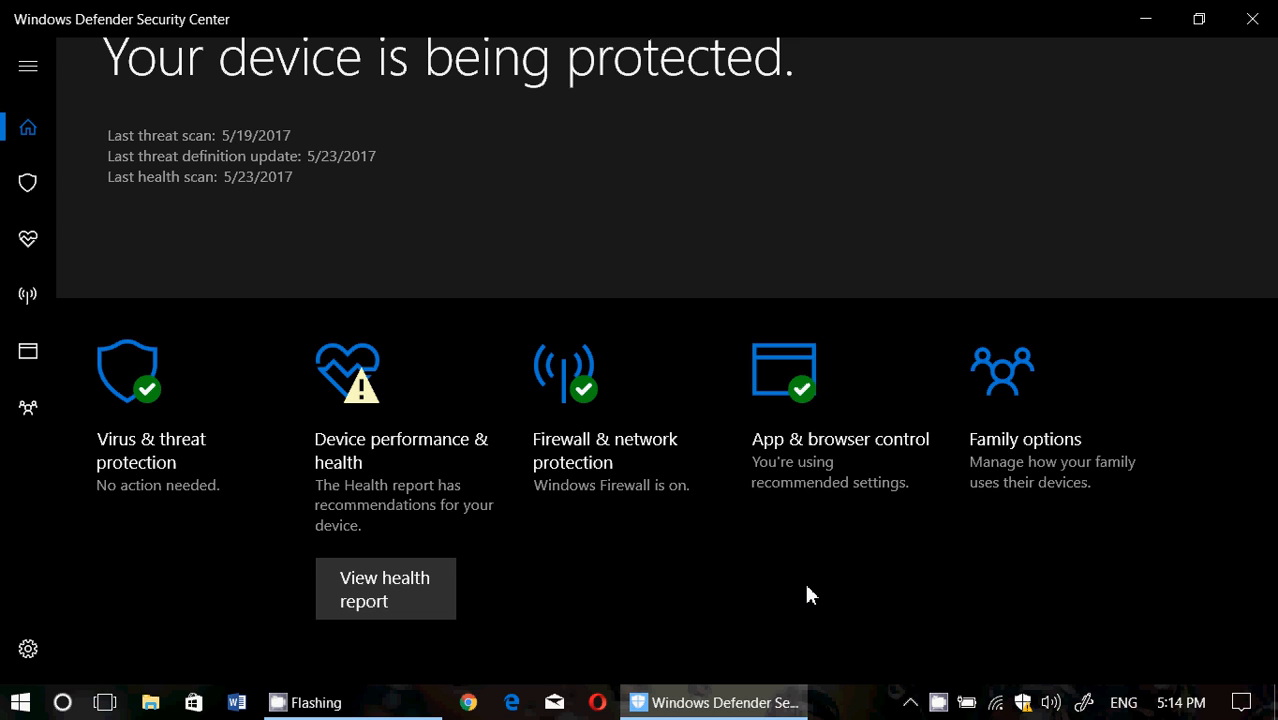
mouse_move(1015, 697)
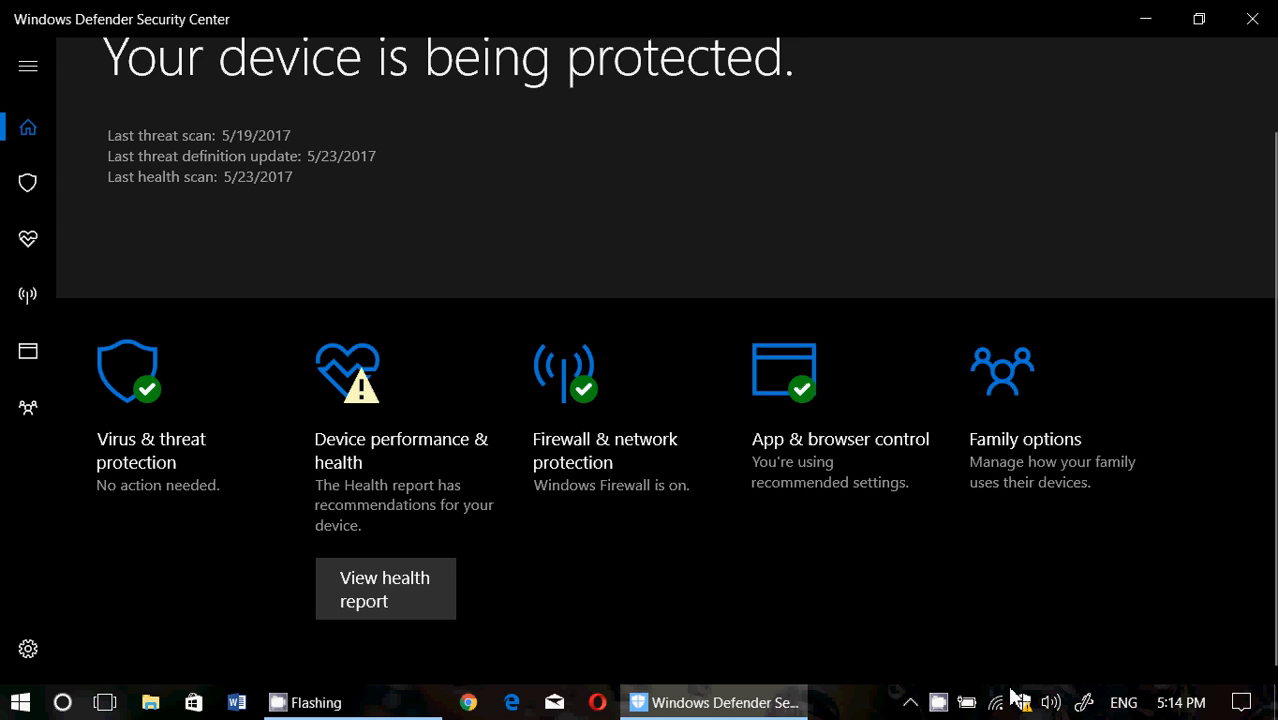
mouse_move(997, 627)
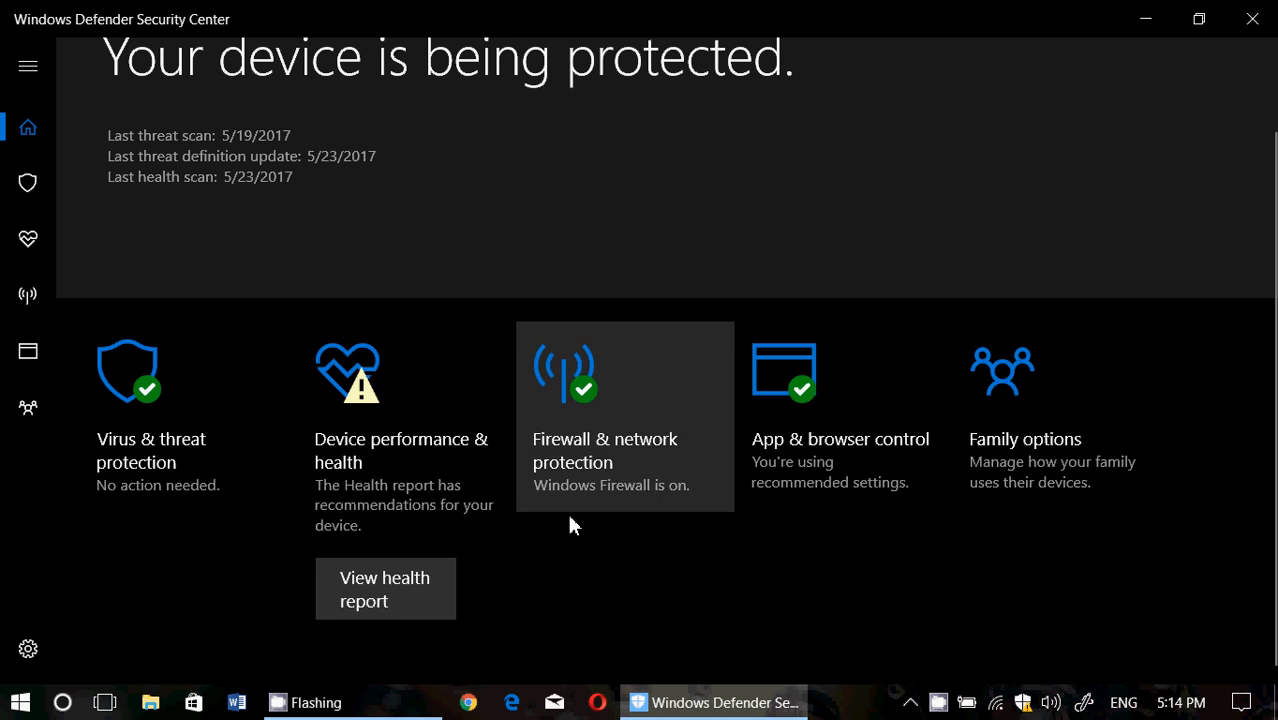
mouse_move(620, 573)
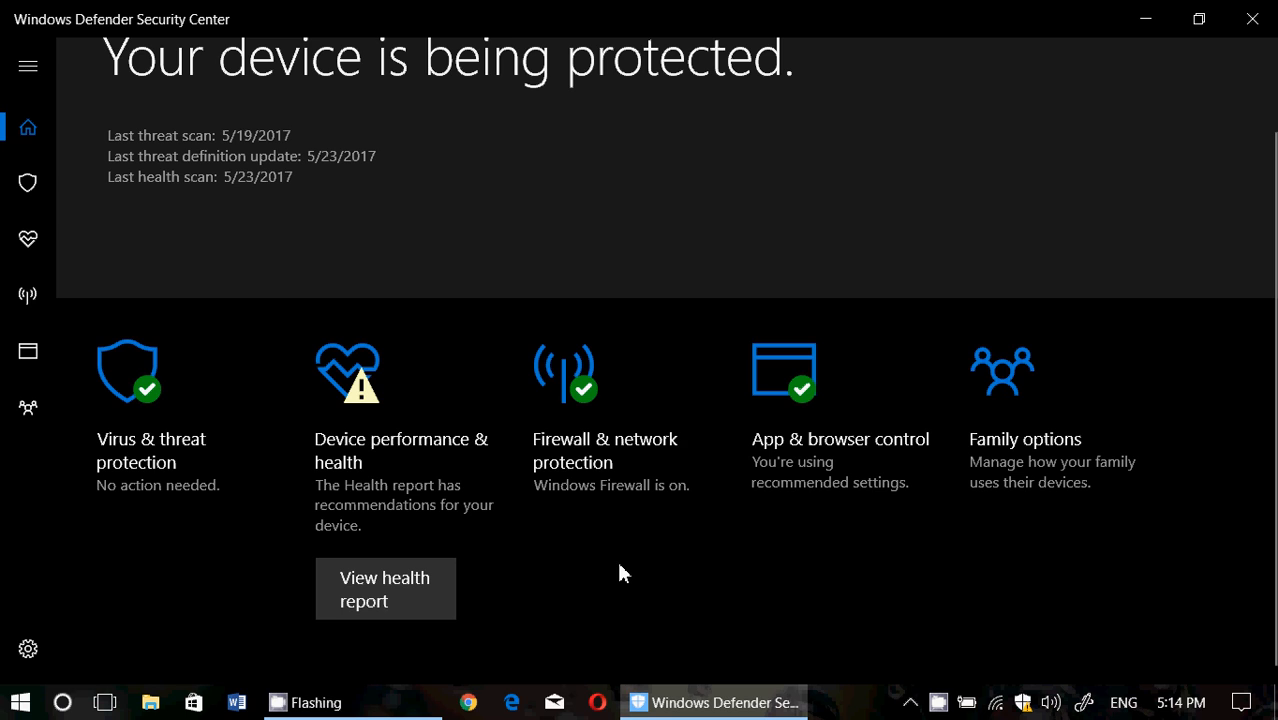
mouse_move(463, 543)
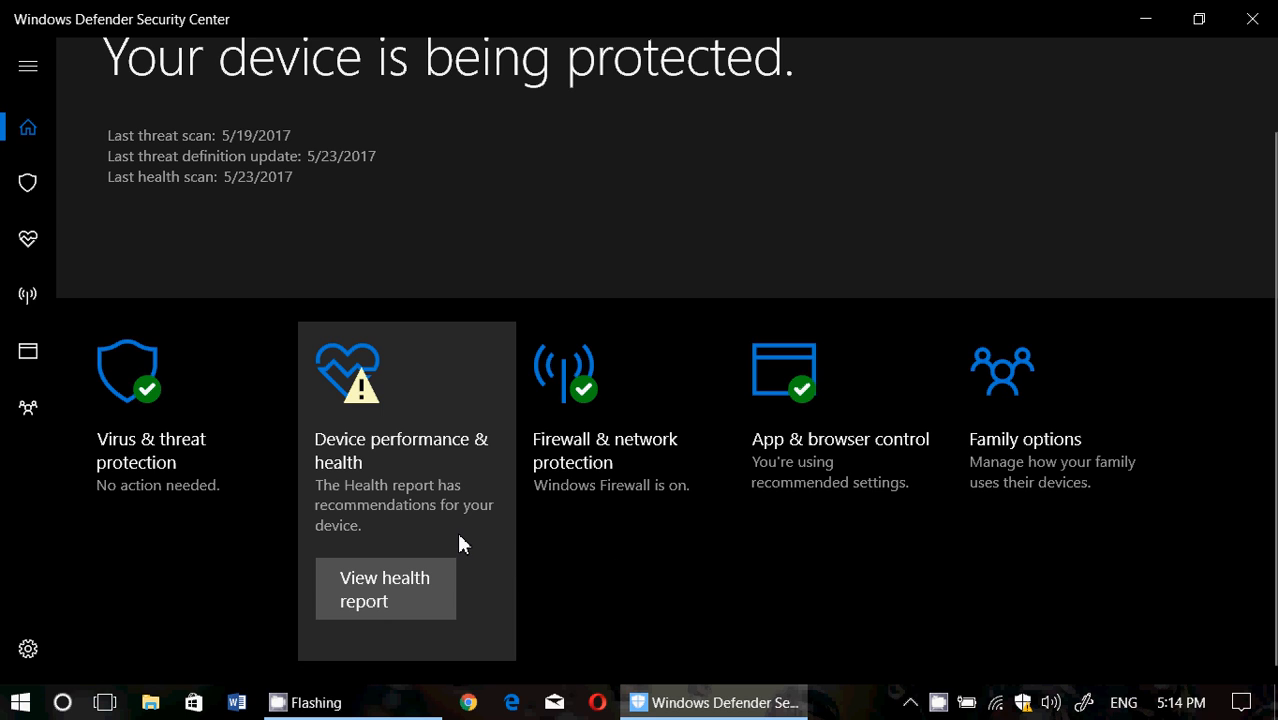
mouse_move(610, 590)
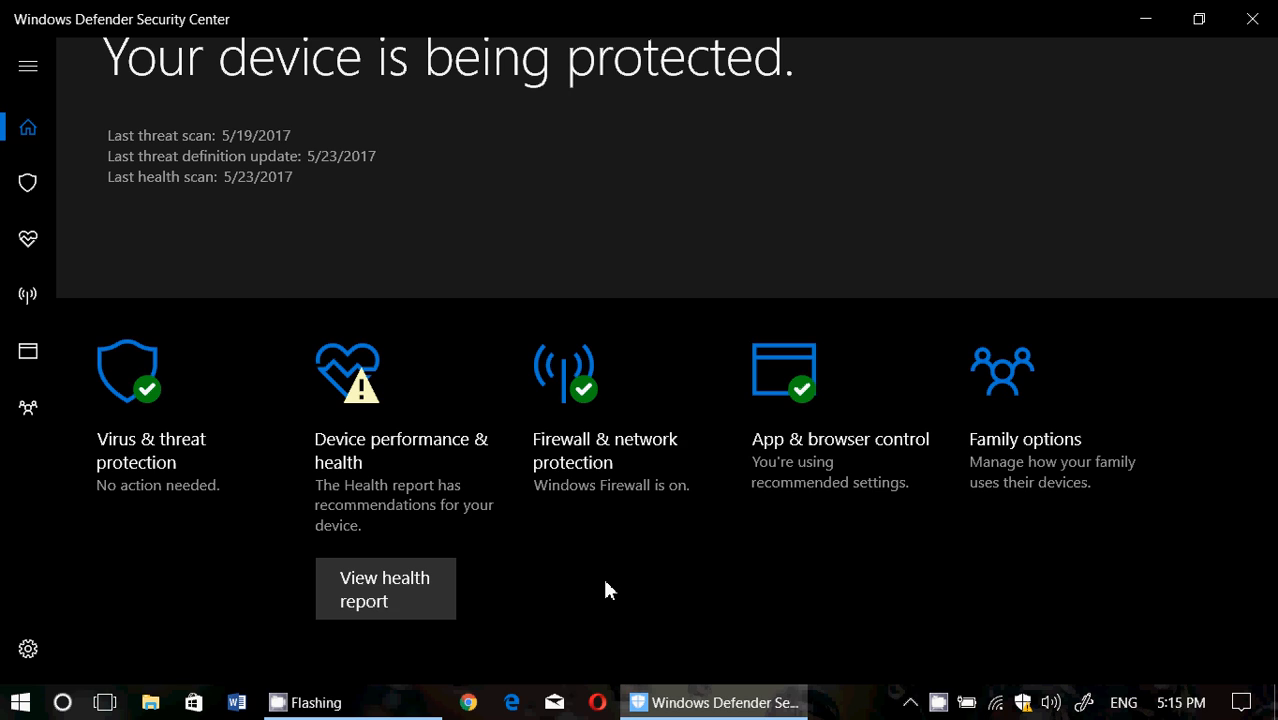
mouse_move(510, 527)
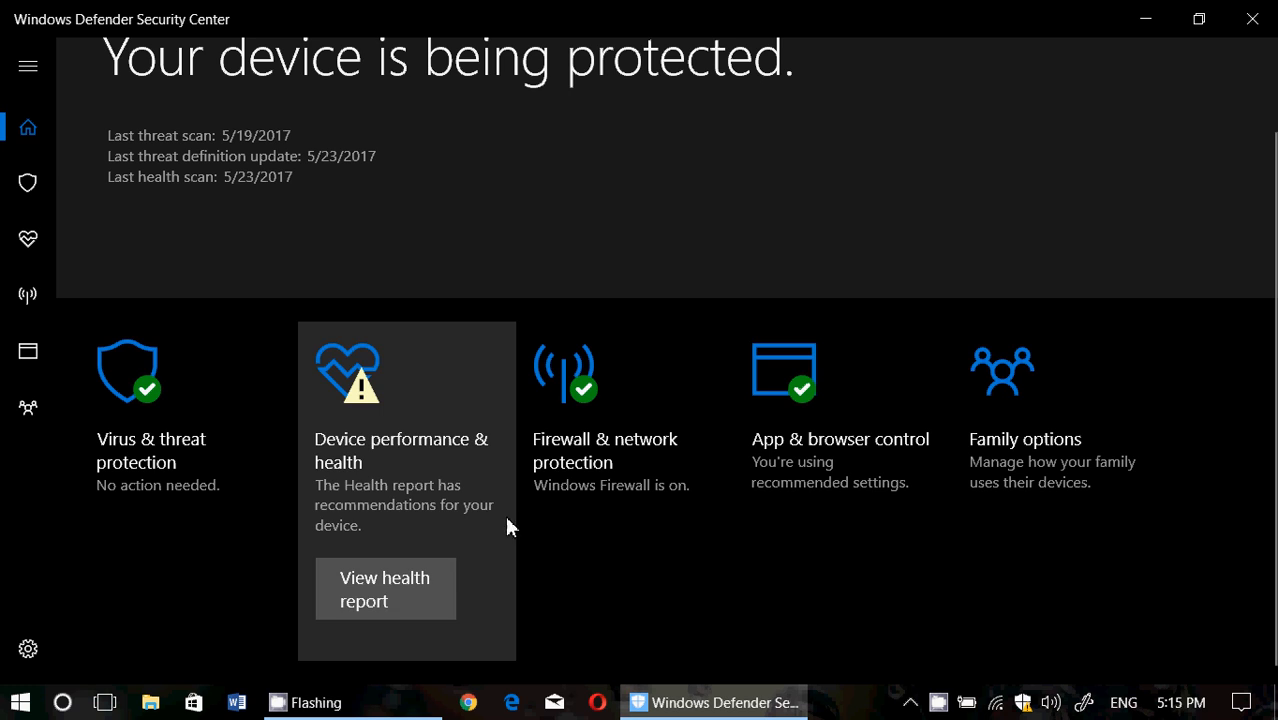
mouse_move(700, 587)
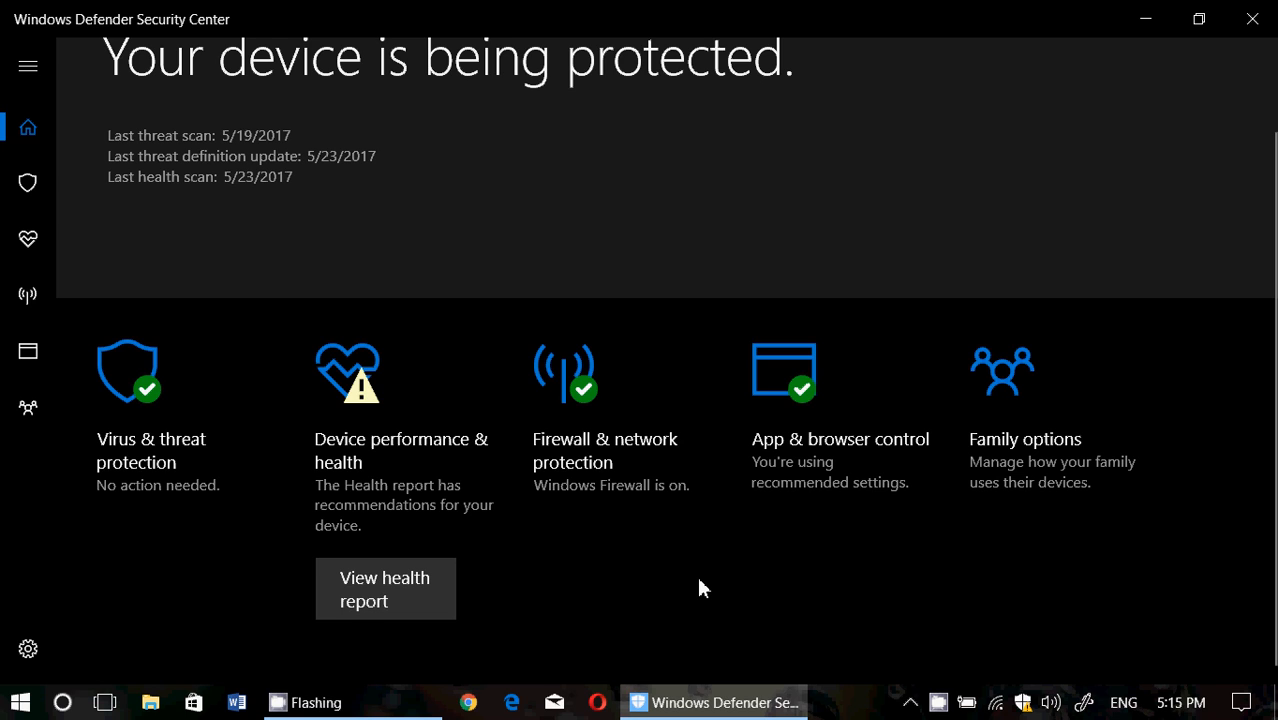
mouse_move(379, 540)
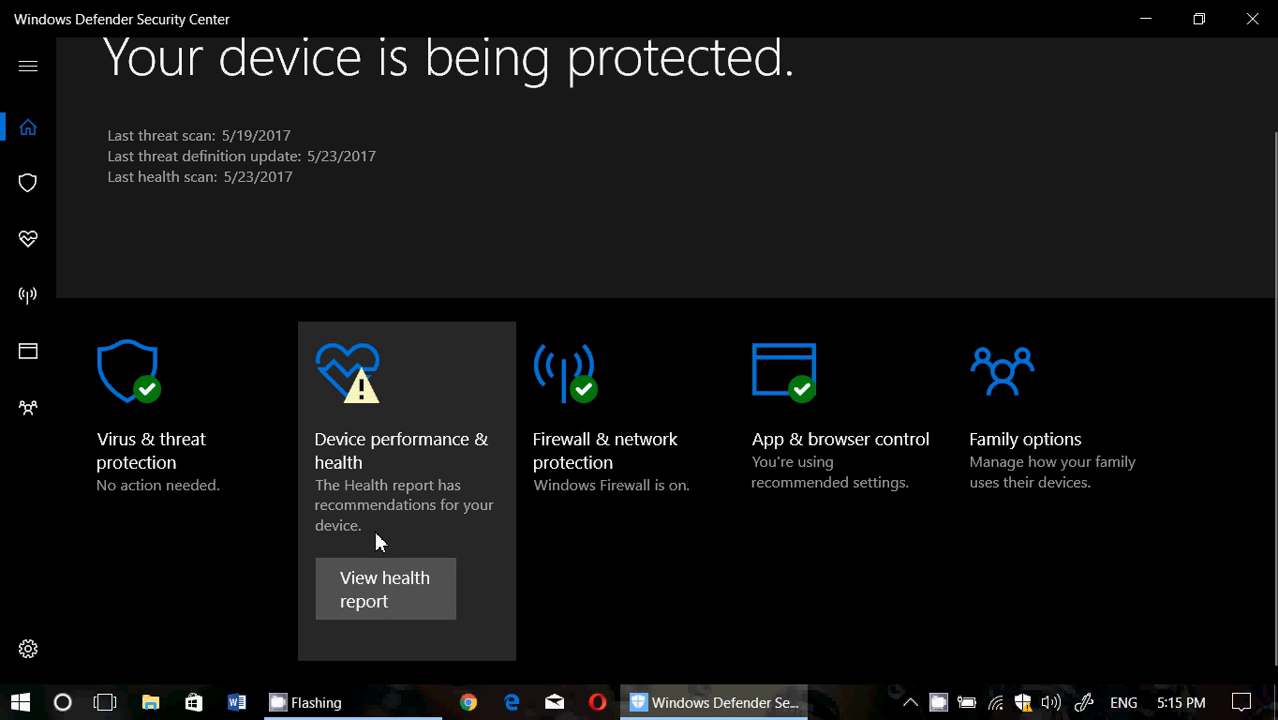
mouse_move(380, 449)
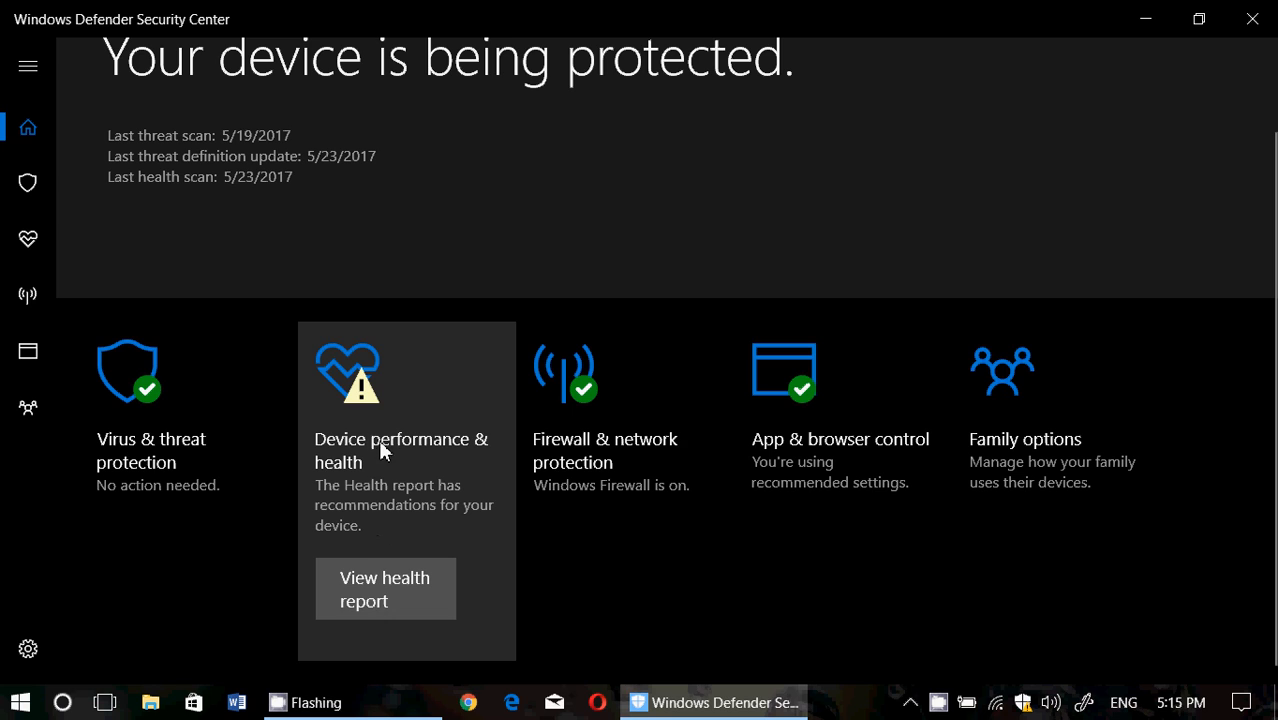
mouse_move(656, 571)
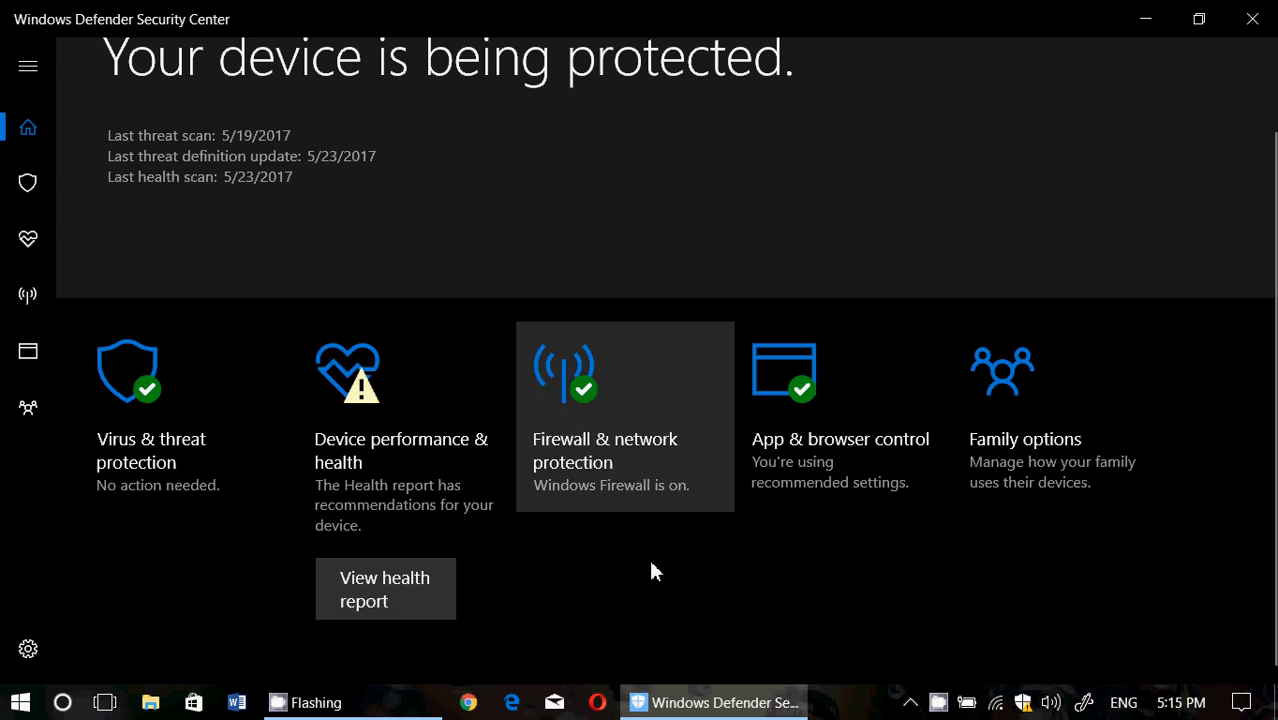
mouse_move(1022, 710)
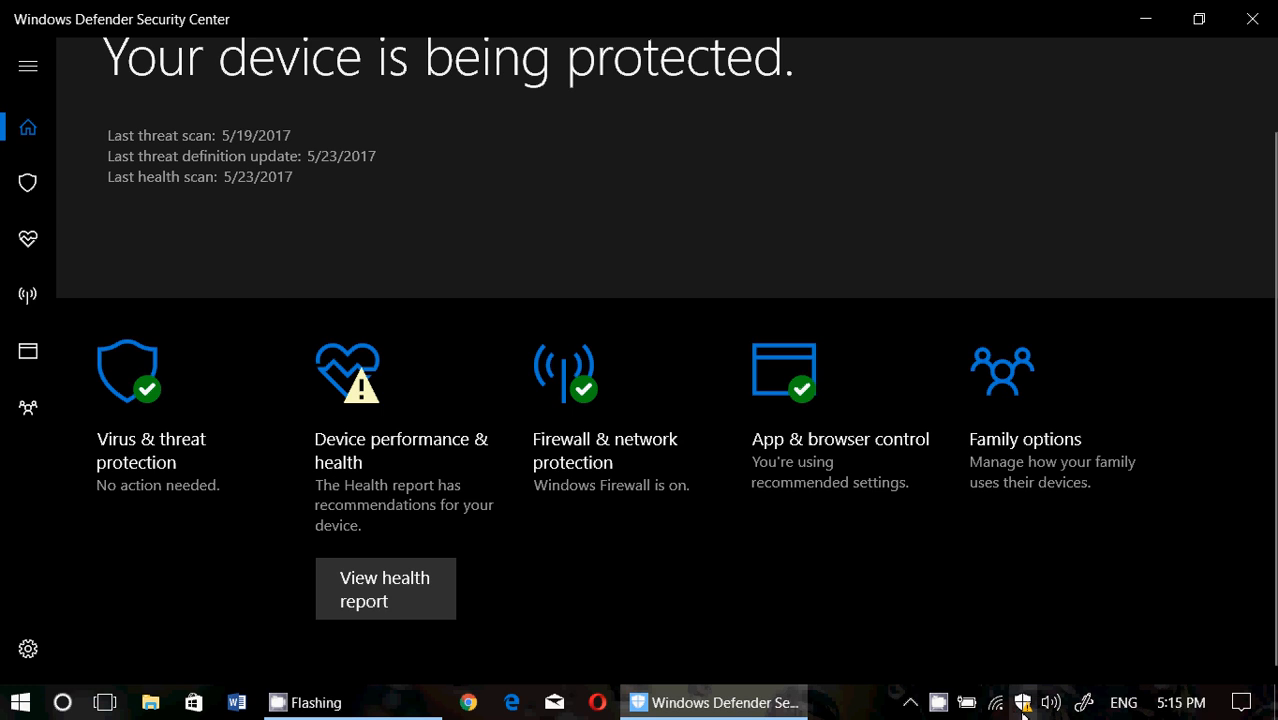
mouse_move(866, 589)
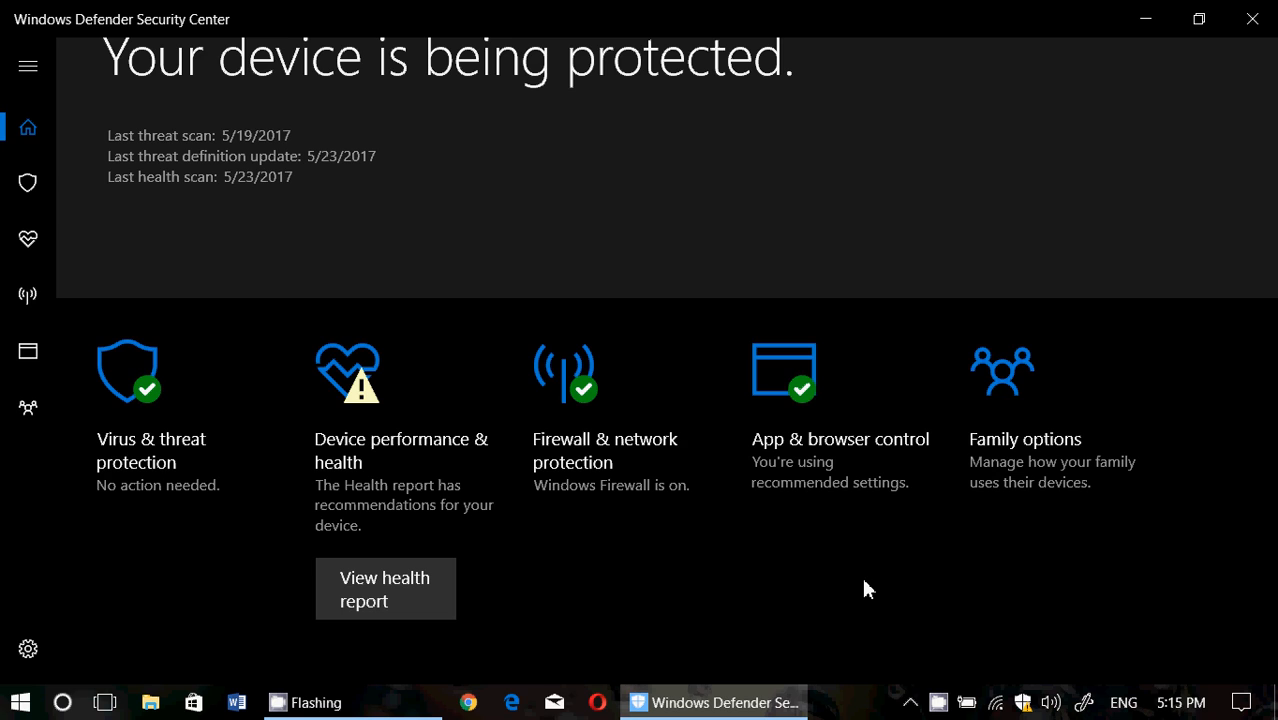
mouse_move(768, 595)
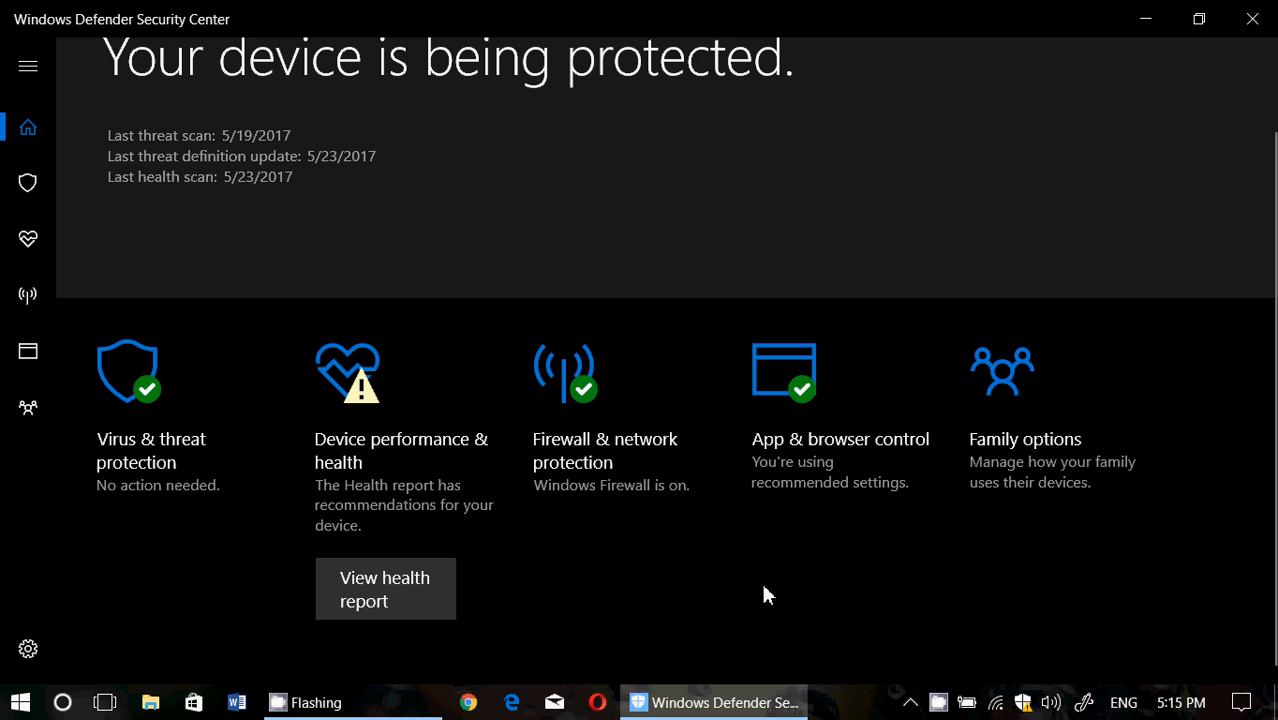
mouse_move(584, 550)
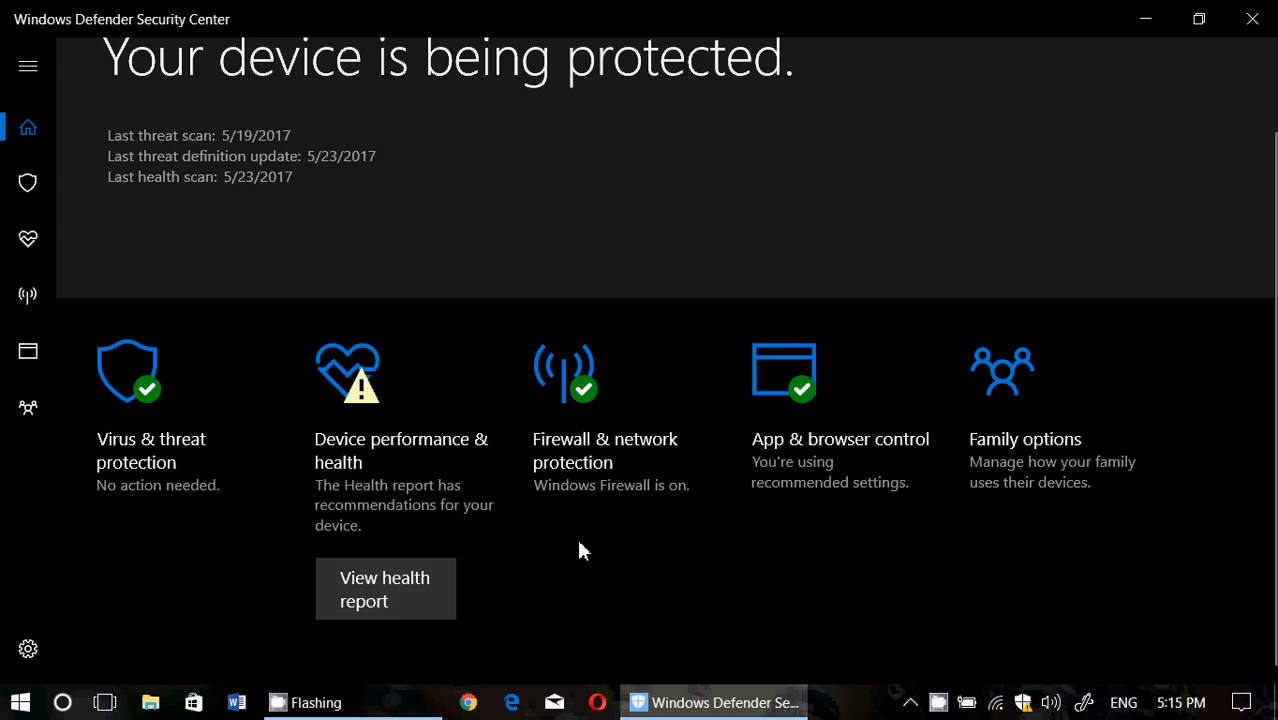
mouse_move(623, 505)
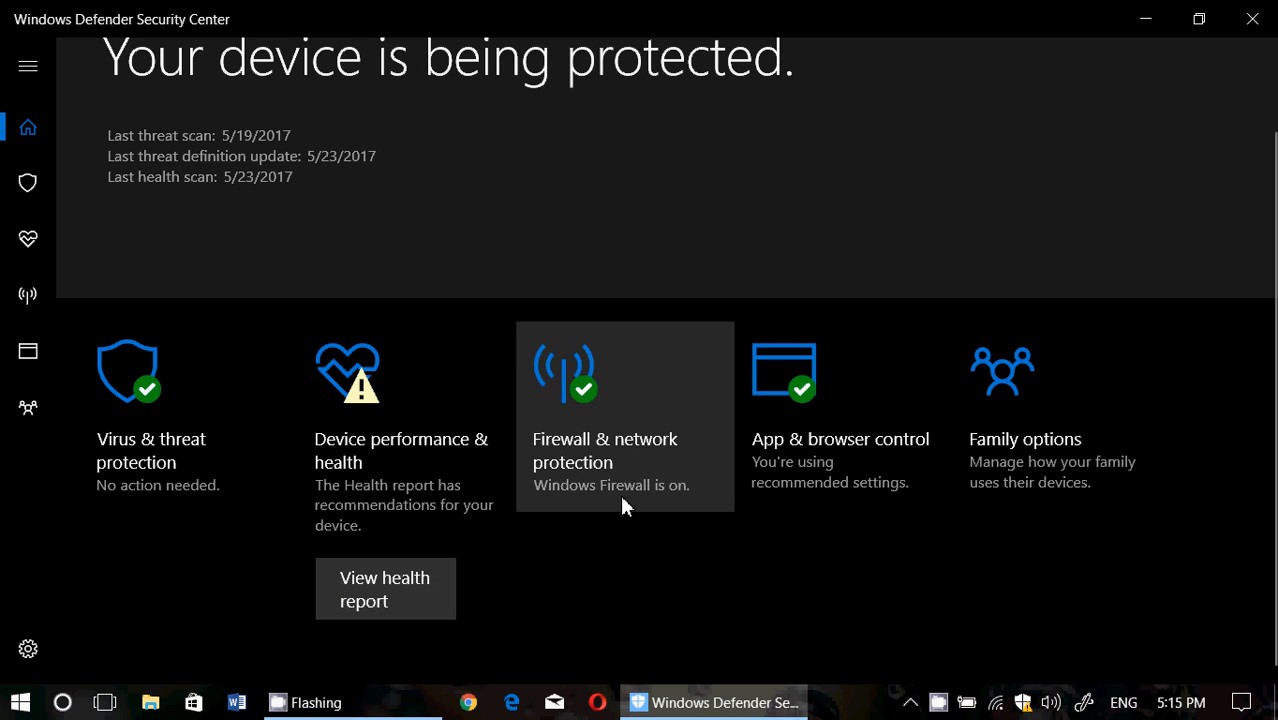
mouse_move(1252, 18)
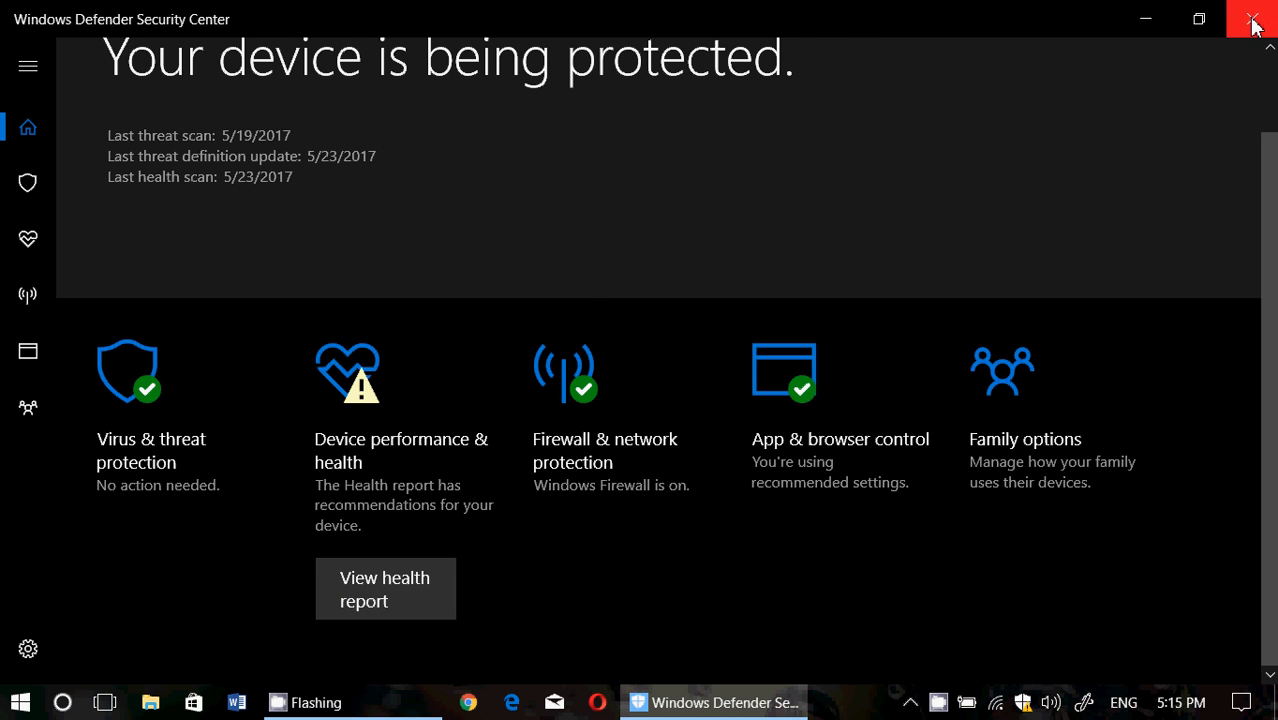
Close Windows Defender Security Center and open CamStudio from its tray icon.
click(1252, 18)
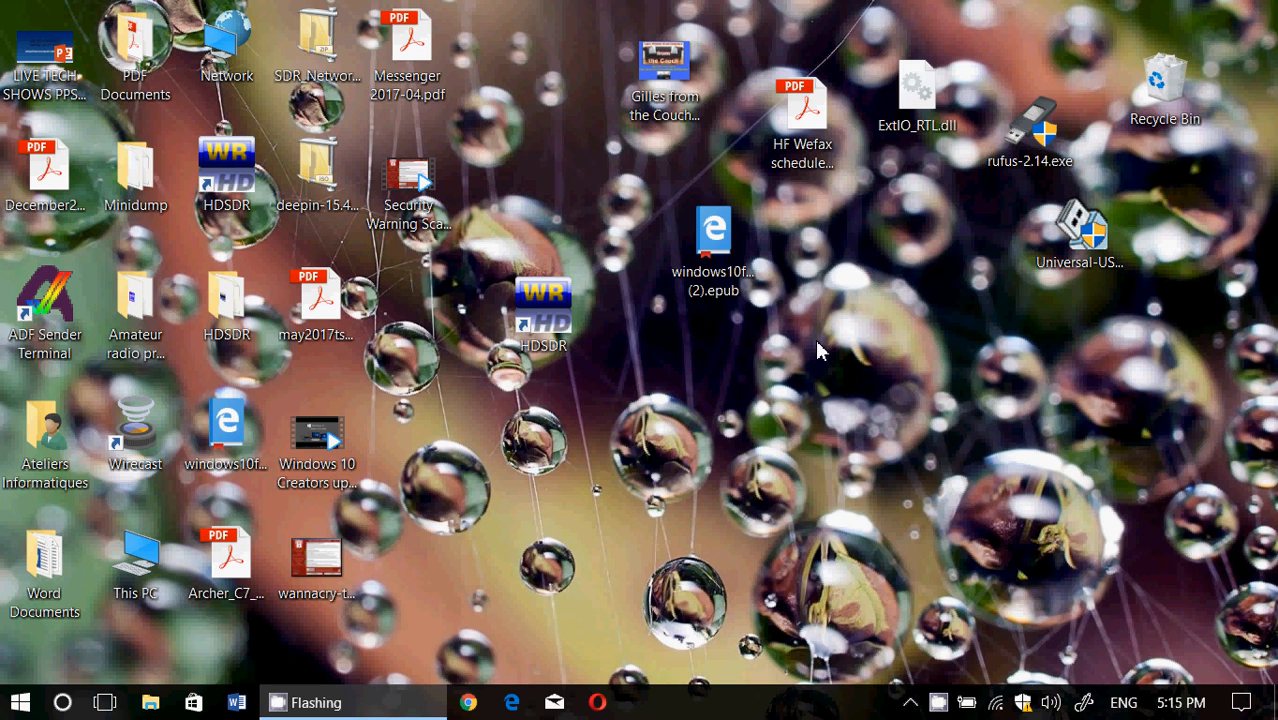
mouse_move(930, 605)
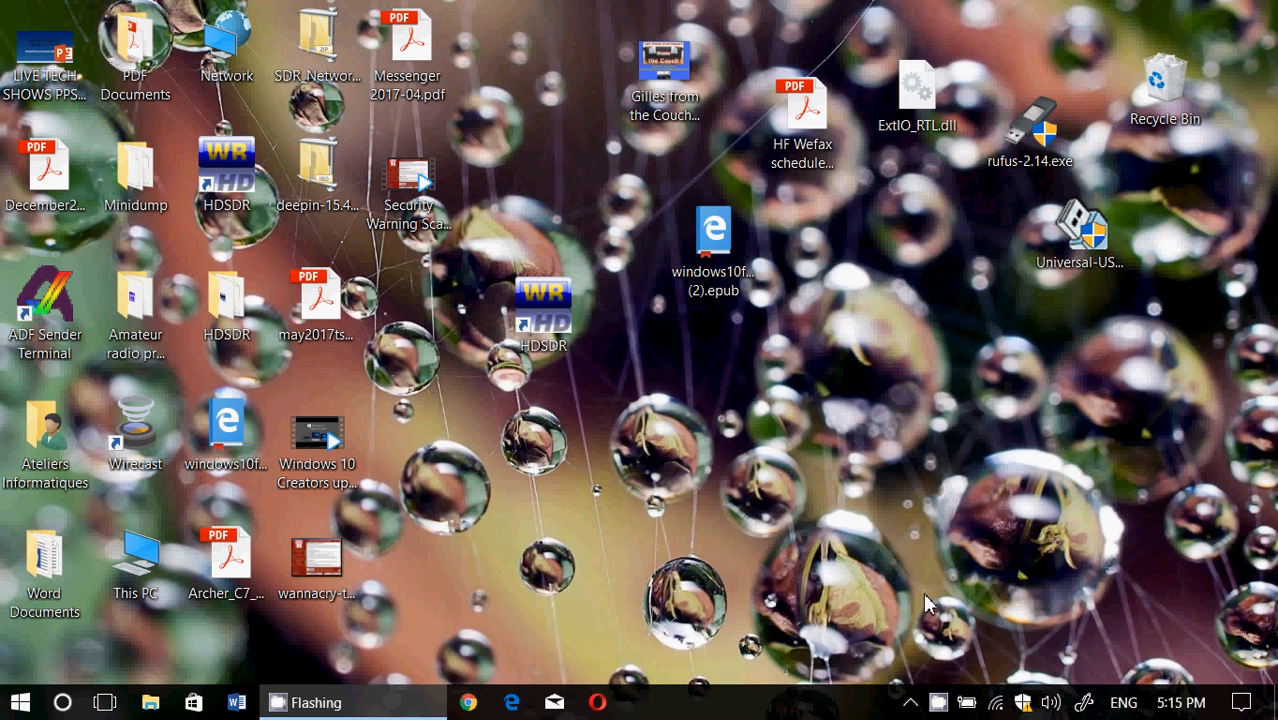
mouse_move(1022, 702)
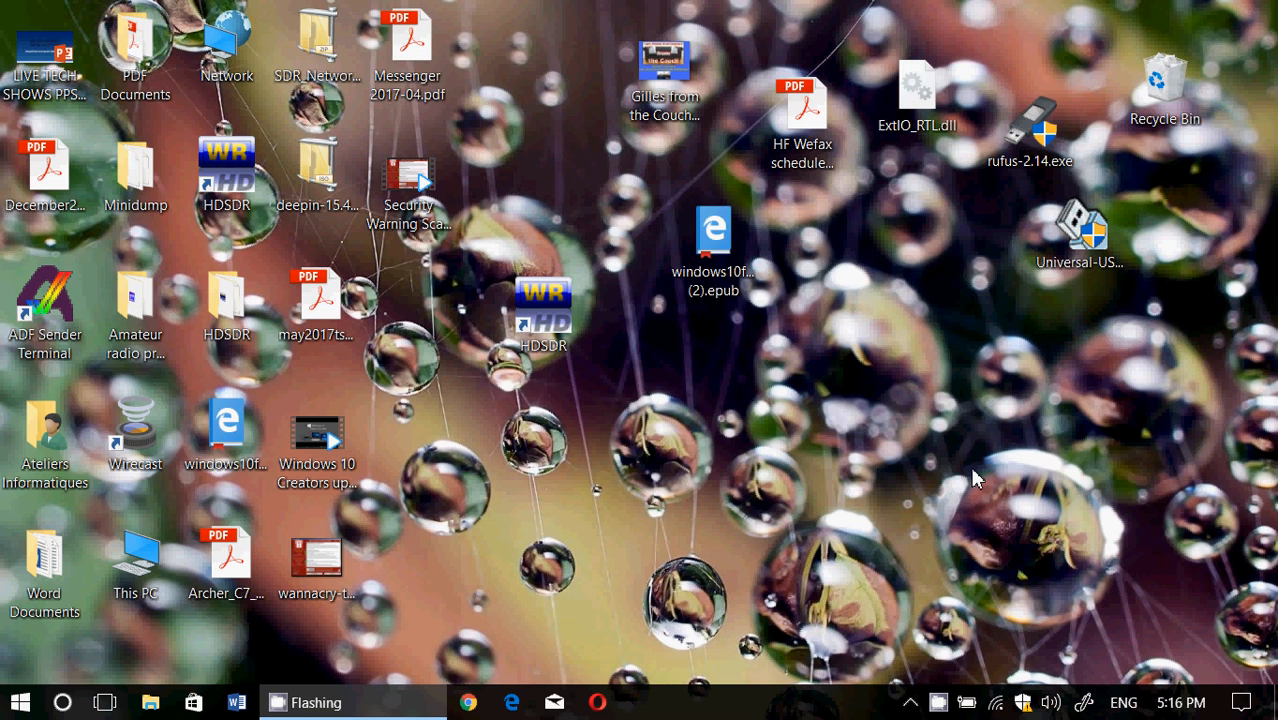
mouse_move(990, 603)
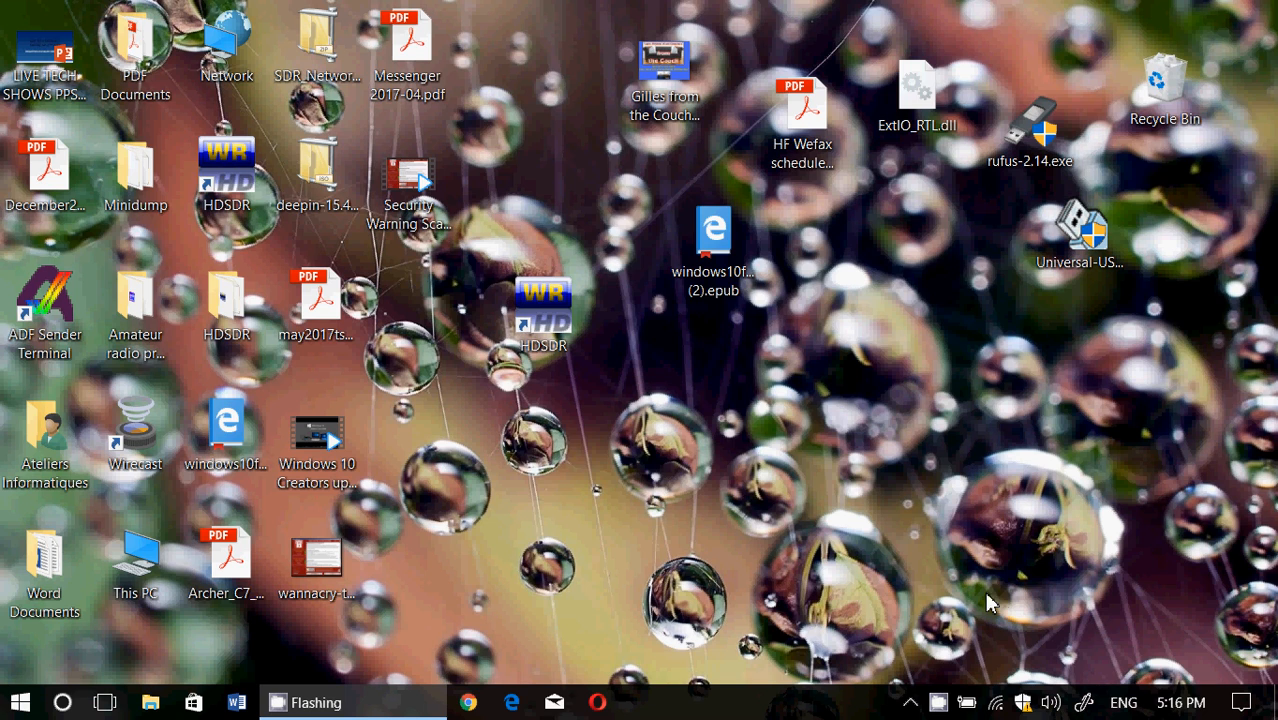
mouse_move(908, 703)
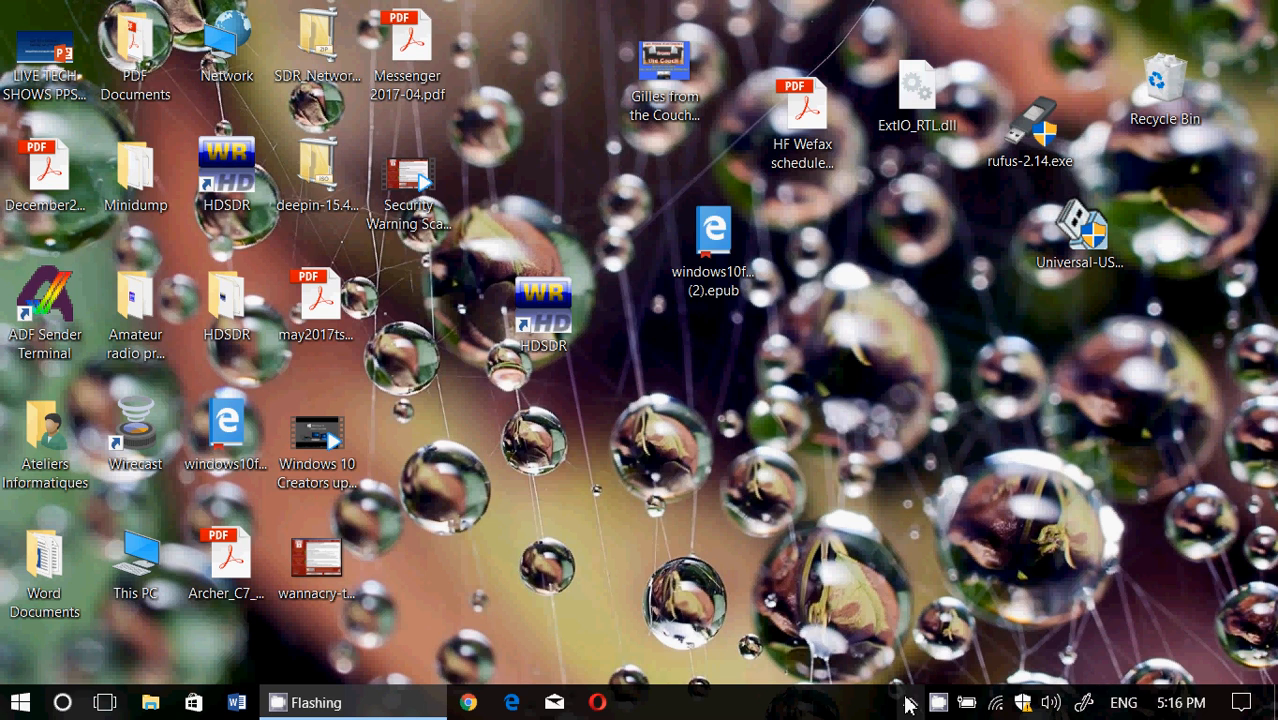
mouse_move(938, 702)
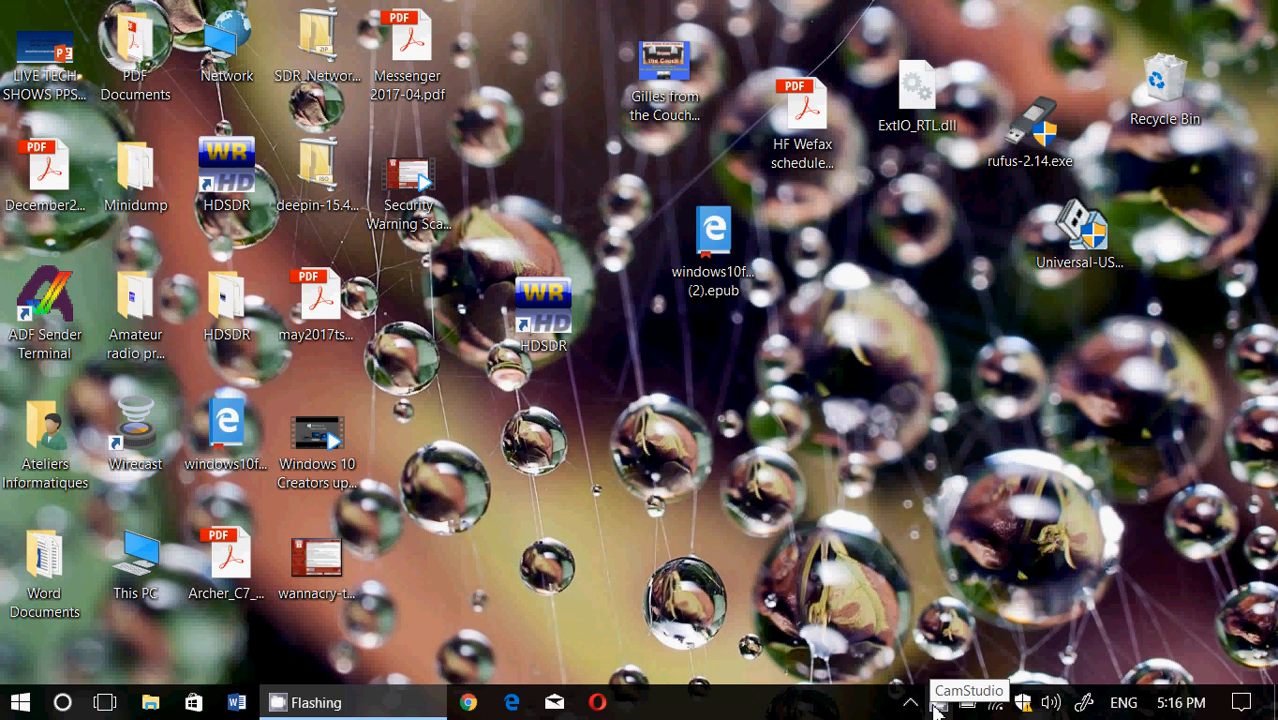
click(938, 701)
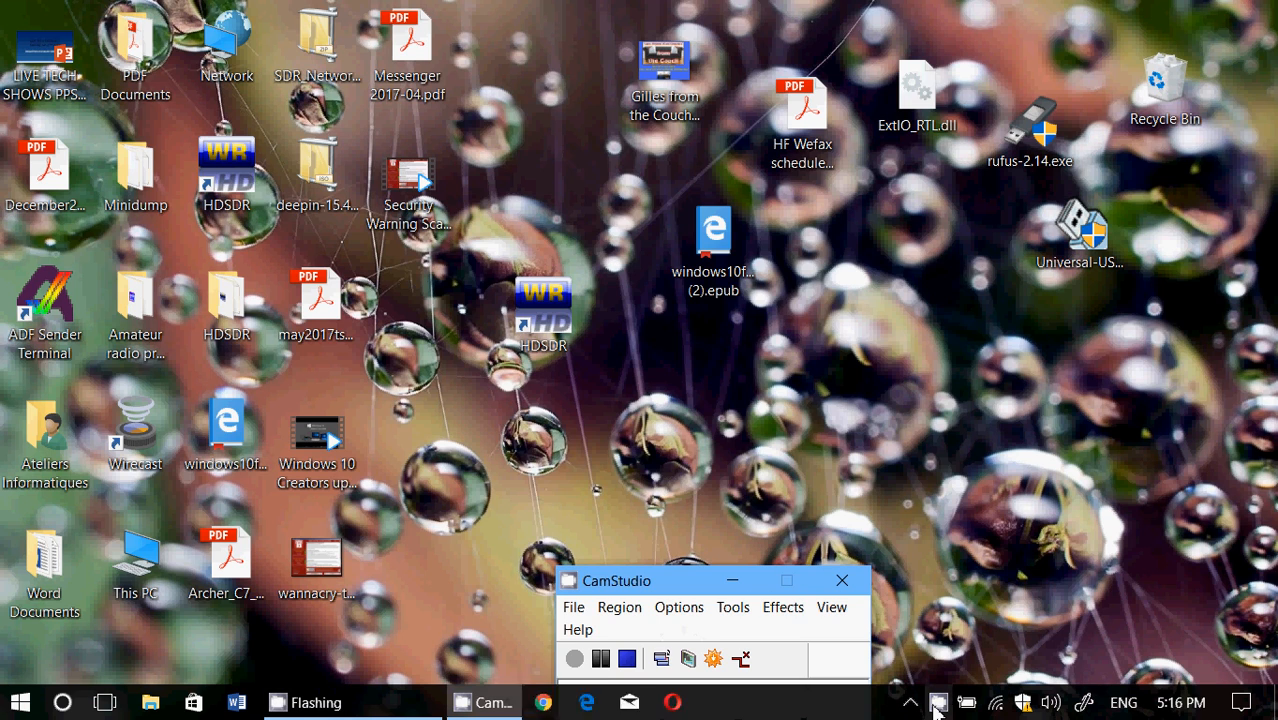